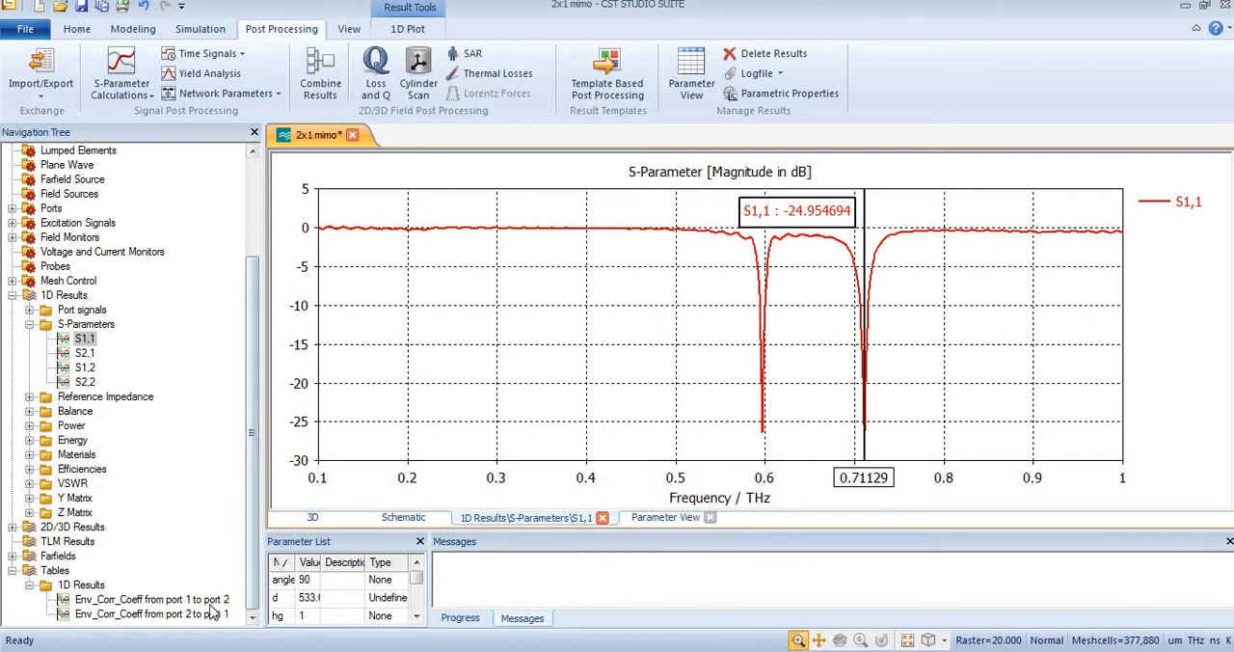
# Review the existing correlation curves for ports 1→2 and 2→1, then return to the S1,1 plot.
pyautogui.click(150, 597)
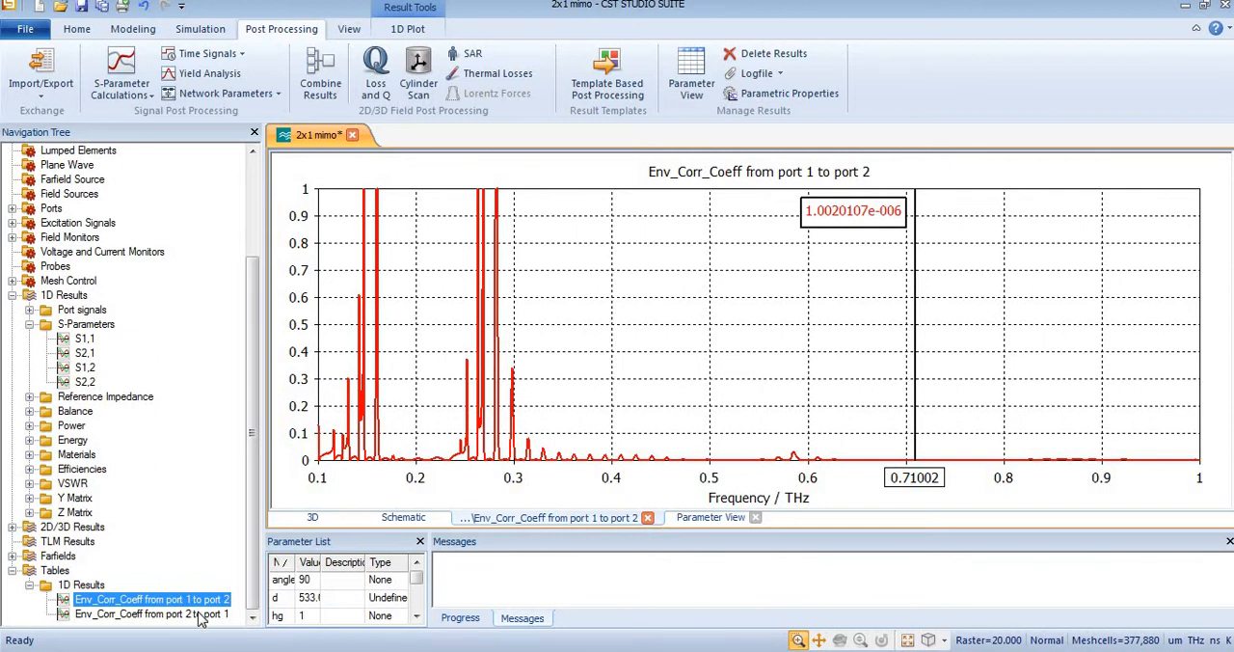
pyautogui.click(150, 613)
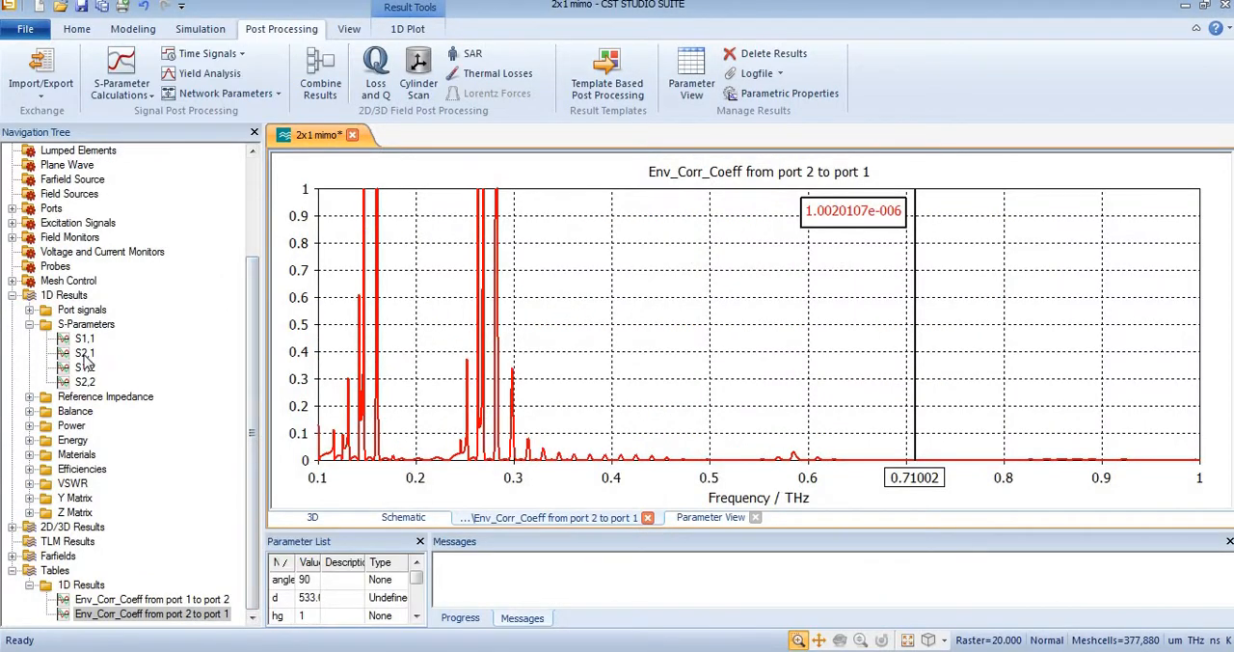
pyautogui.click(85, 339)
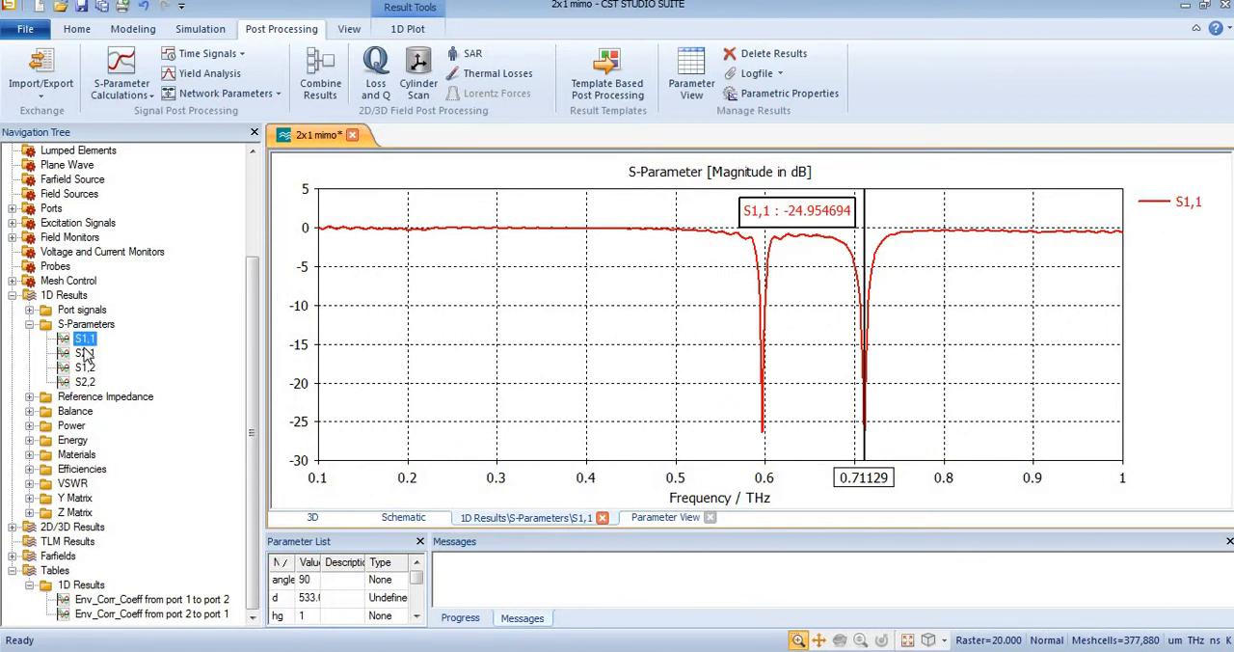
pyautogui.moveTo(197, 293)
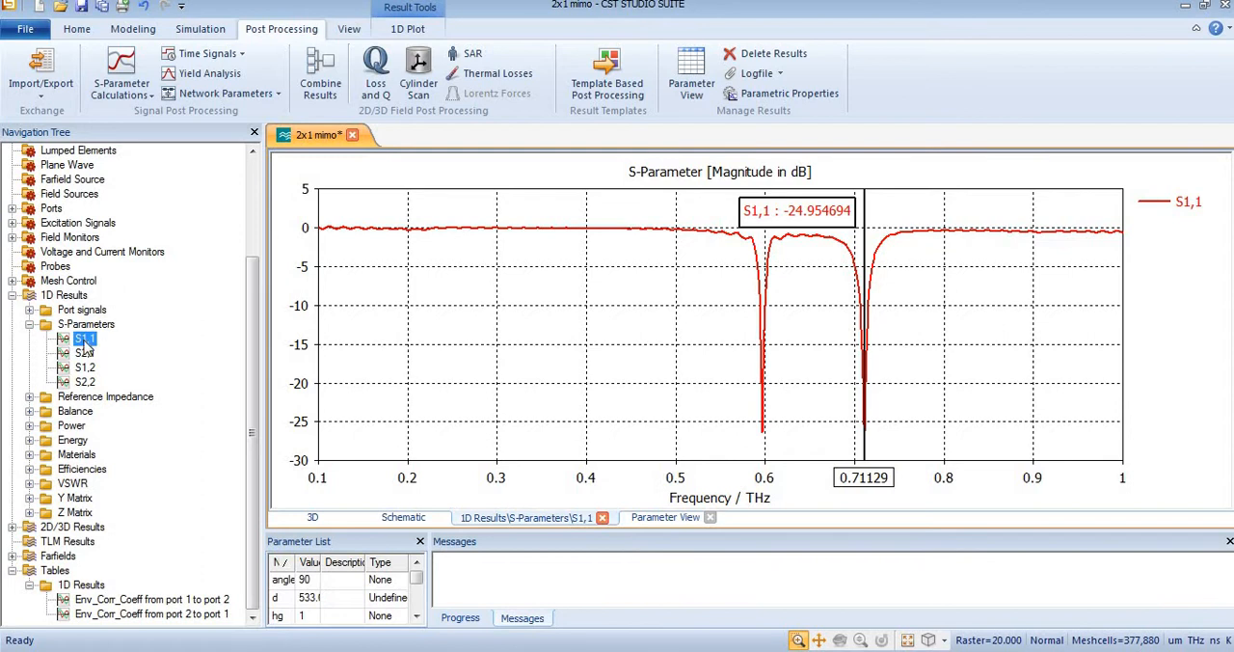
pyautogui.moveTo(384, 254)
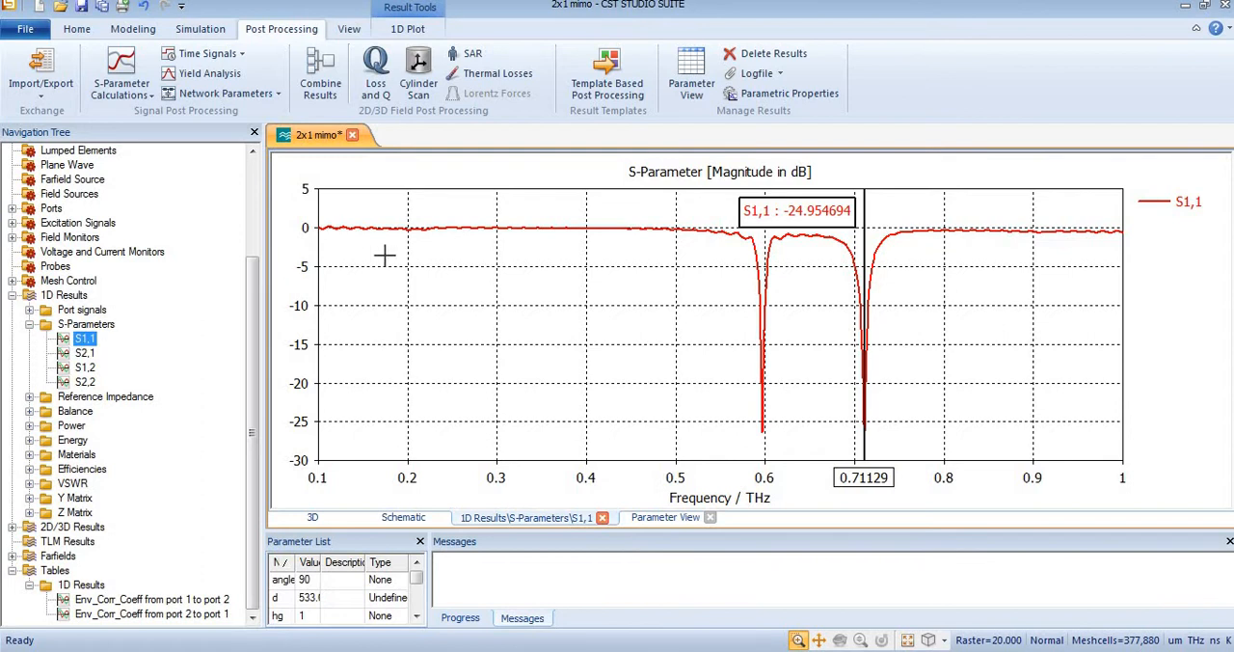
pyautogui.moveTo(301, 100)
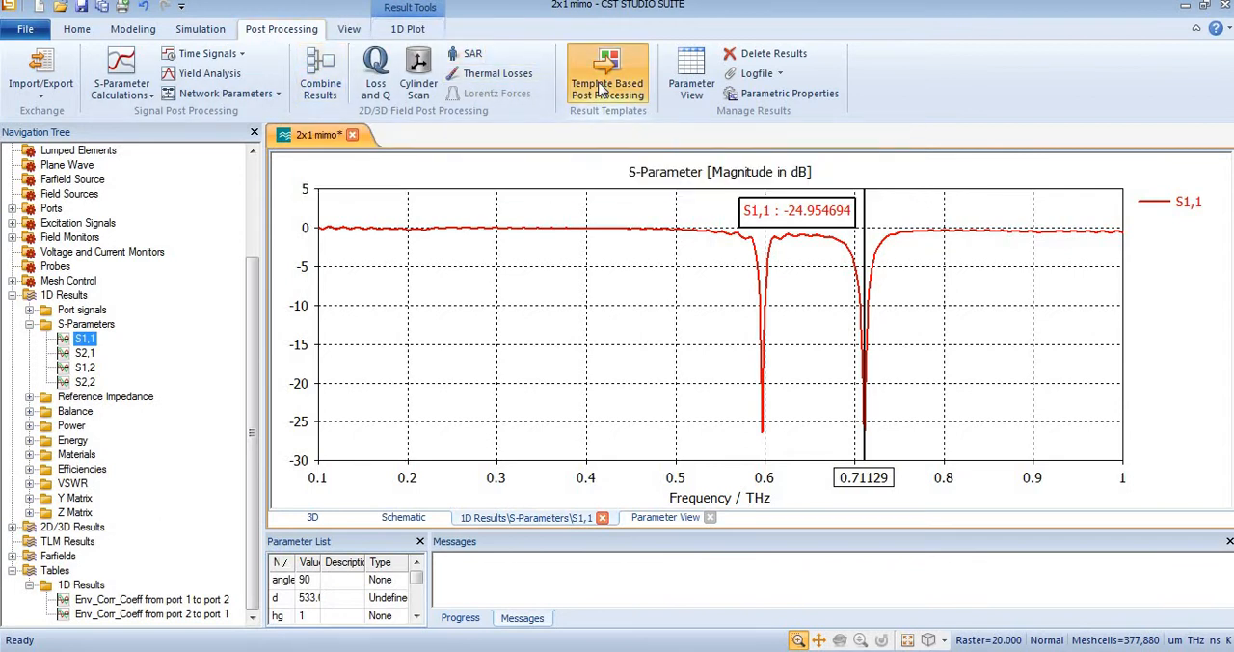
# Add a Farfield/Antenna postprocessing step computing Diversity Gain from S-parameters for ports 1 and 2.
pyautogui.click(607, 73)
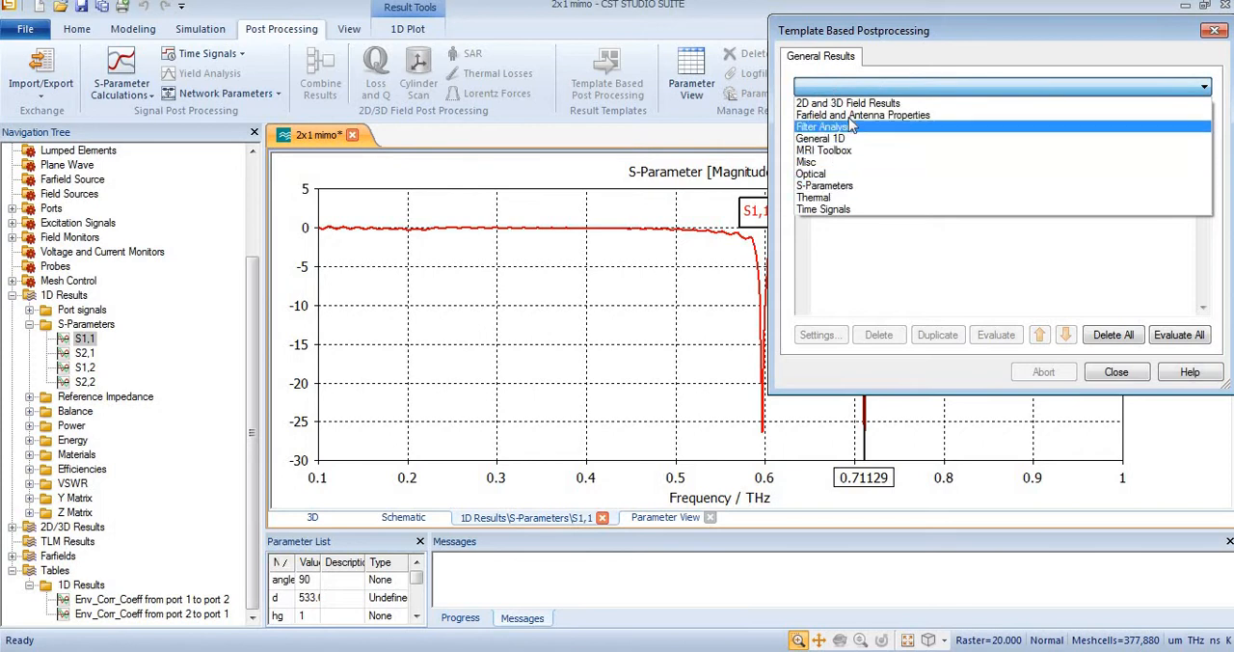
pyautogui.click(862, 116)
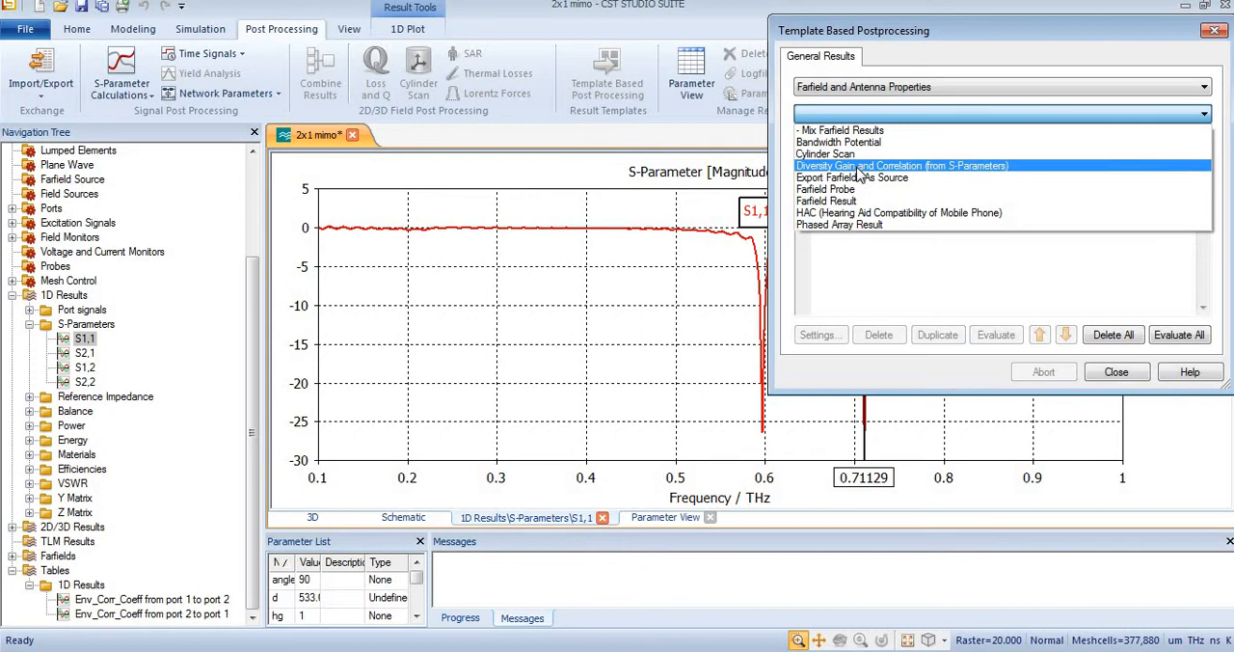
pyautogui.moveTo(902, 166)
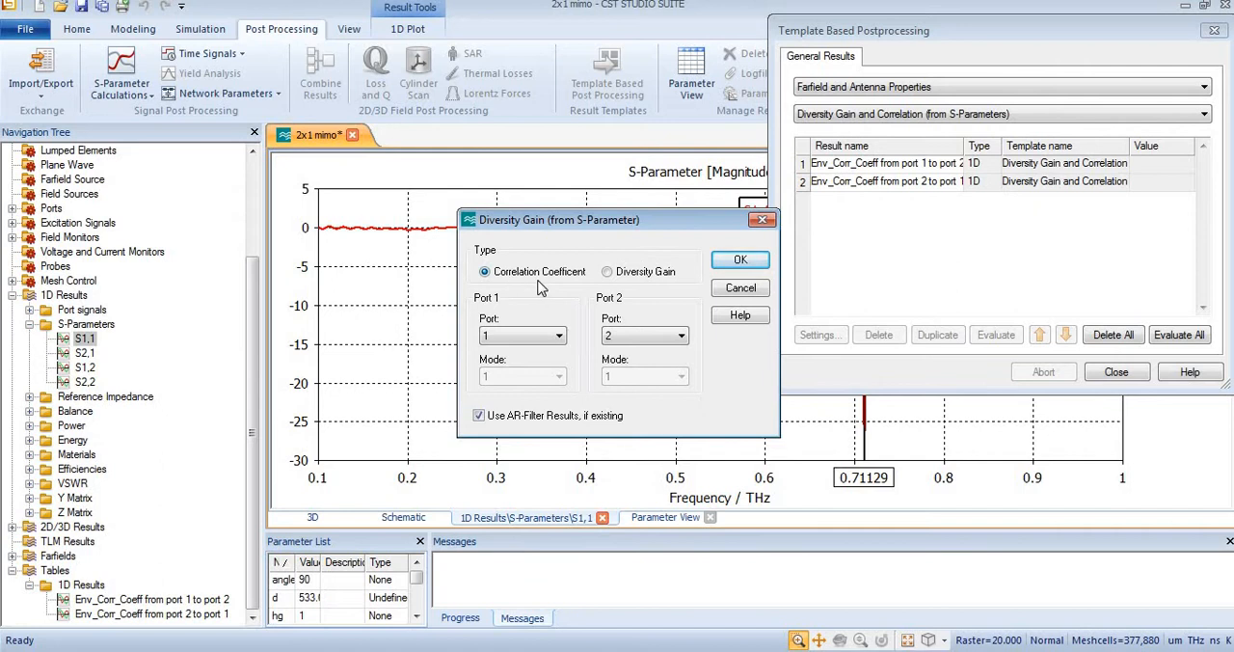
pyautogui.moveTo(588, 281)
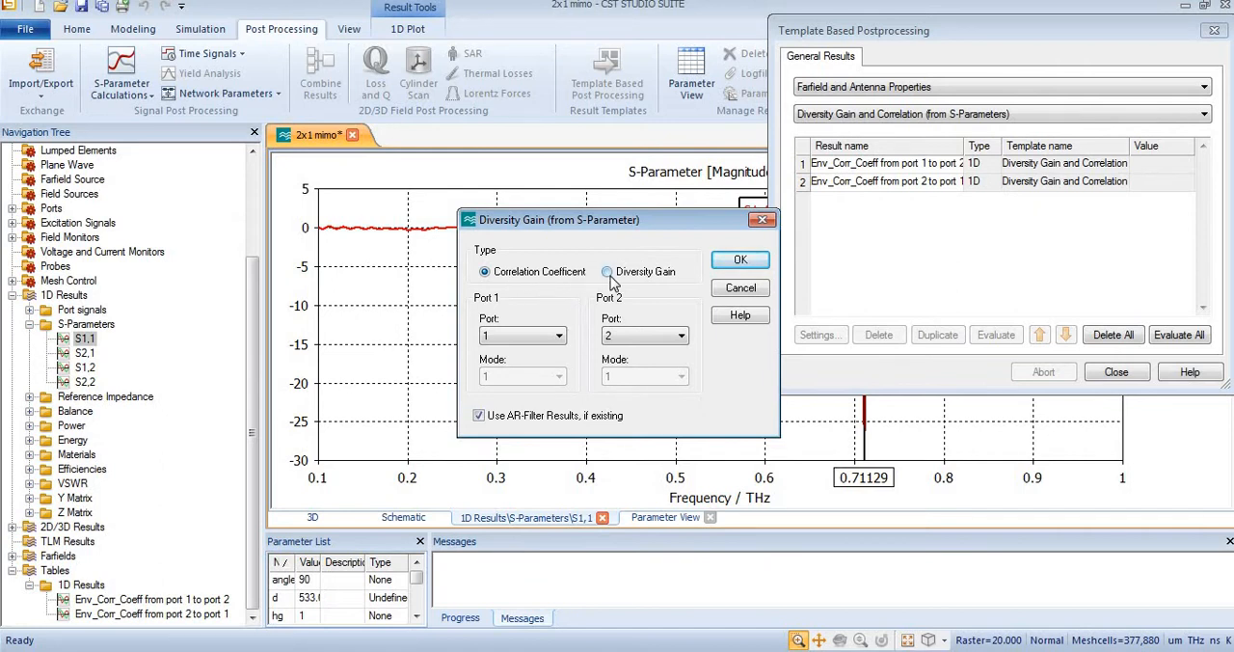
pyautogui.click(605, 270)
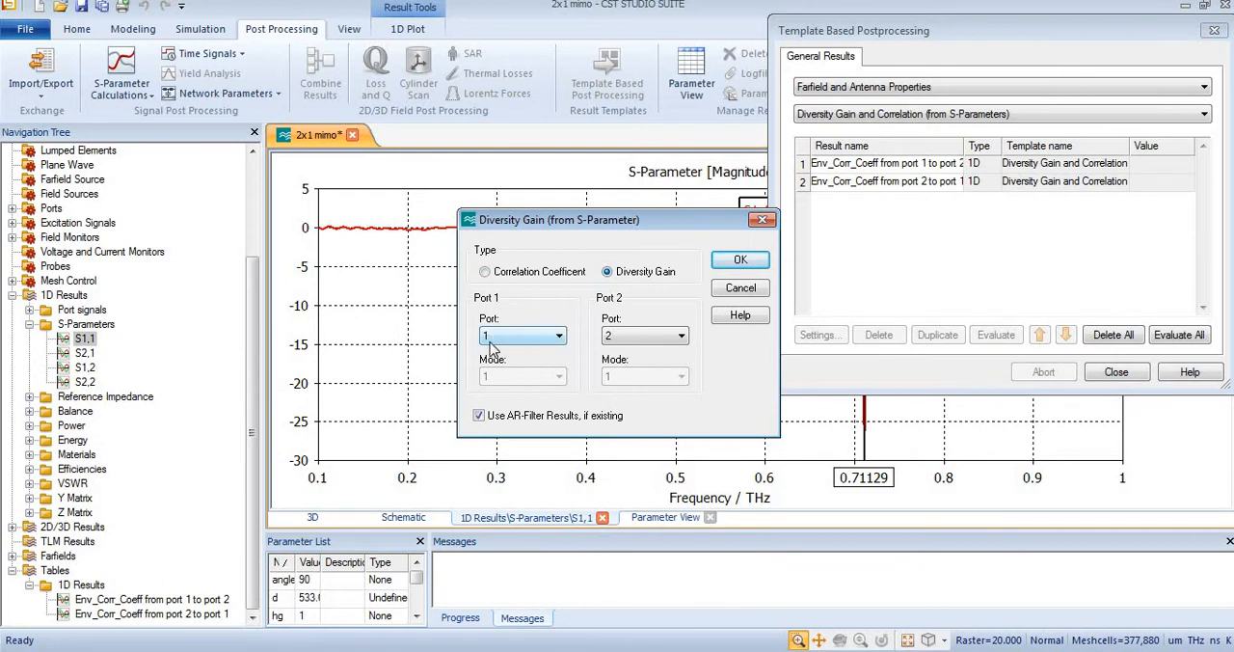
pyautogui.moveTo(505, 340)
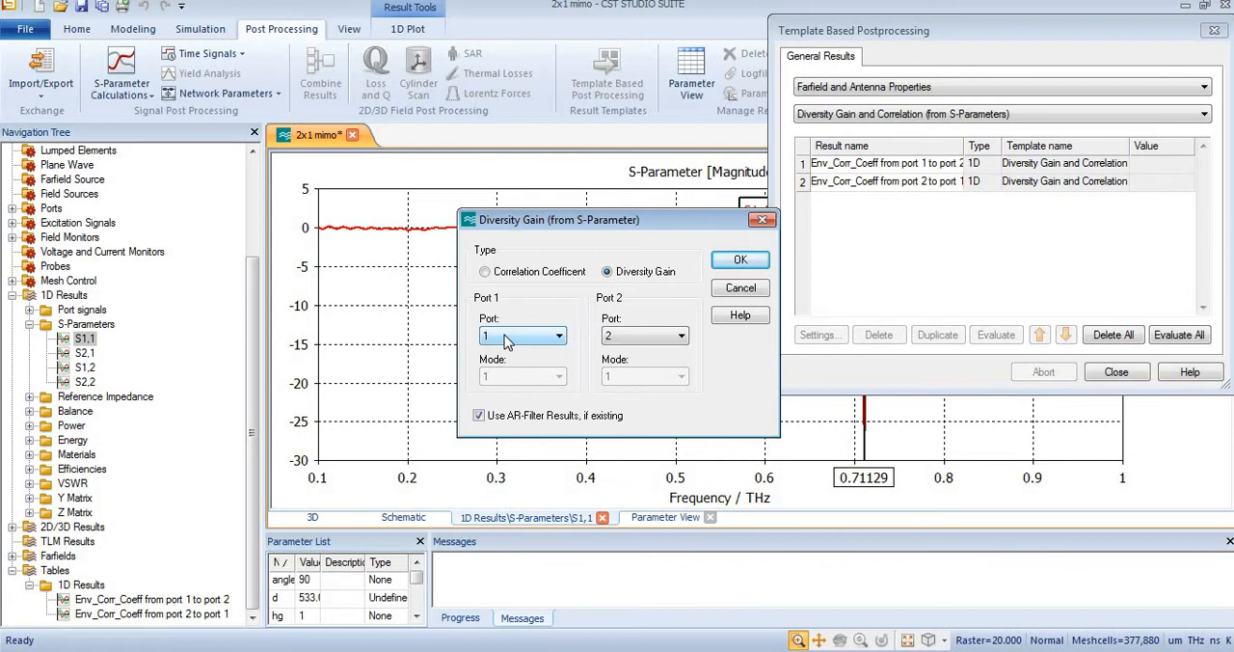
pyautogui.moveTo(523, 349)
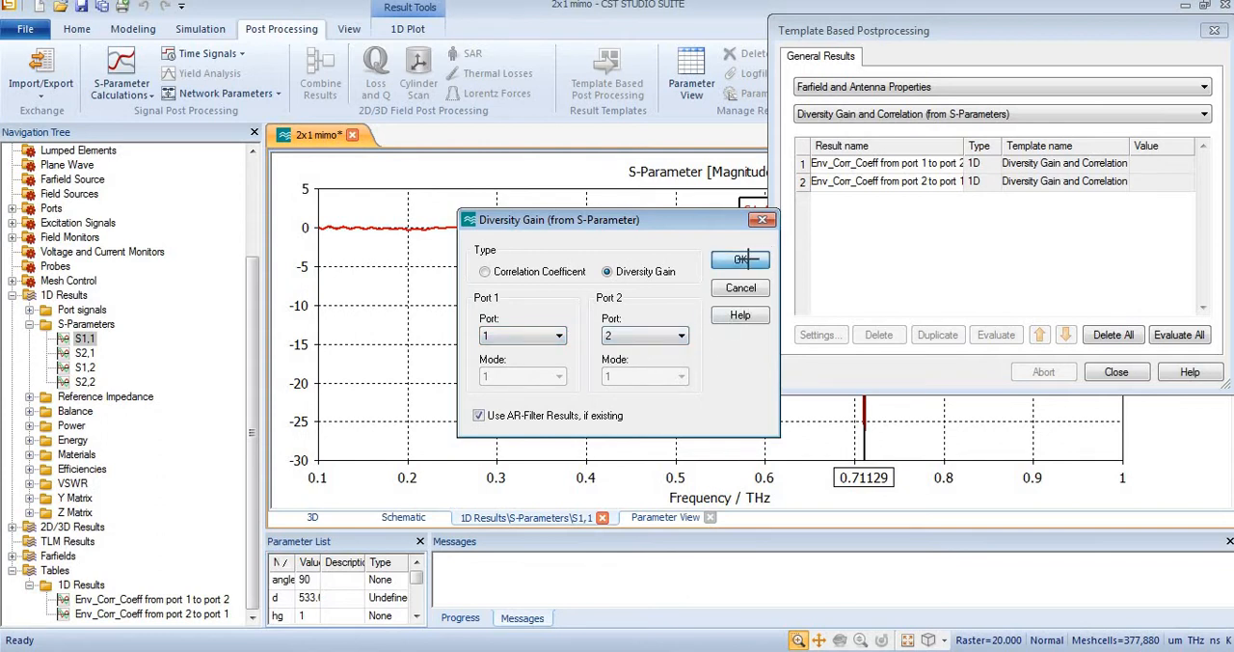
pyautogui.click(741, 260)
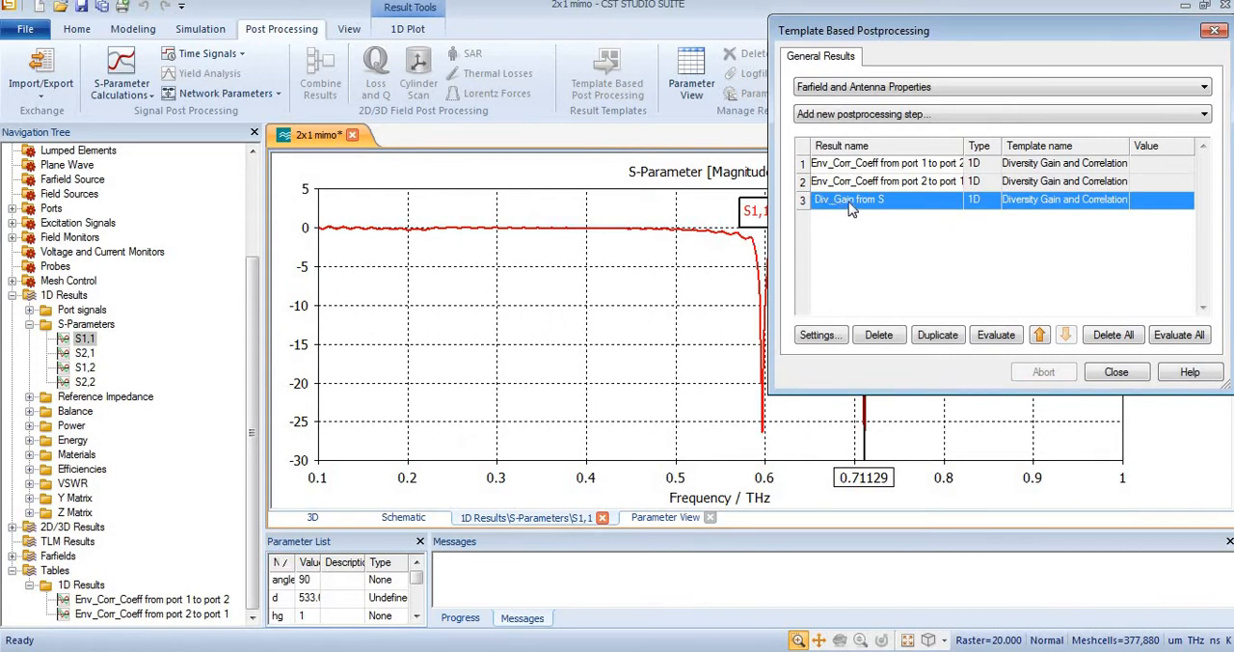
# Rename the new step's result to 'Div_Gain from port 1 to port'.
pyautogui.doubleClick(848, 198)
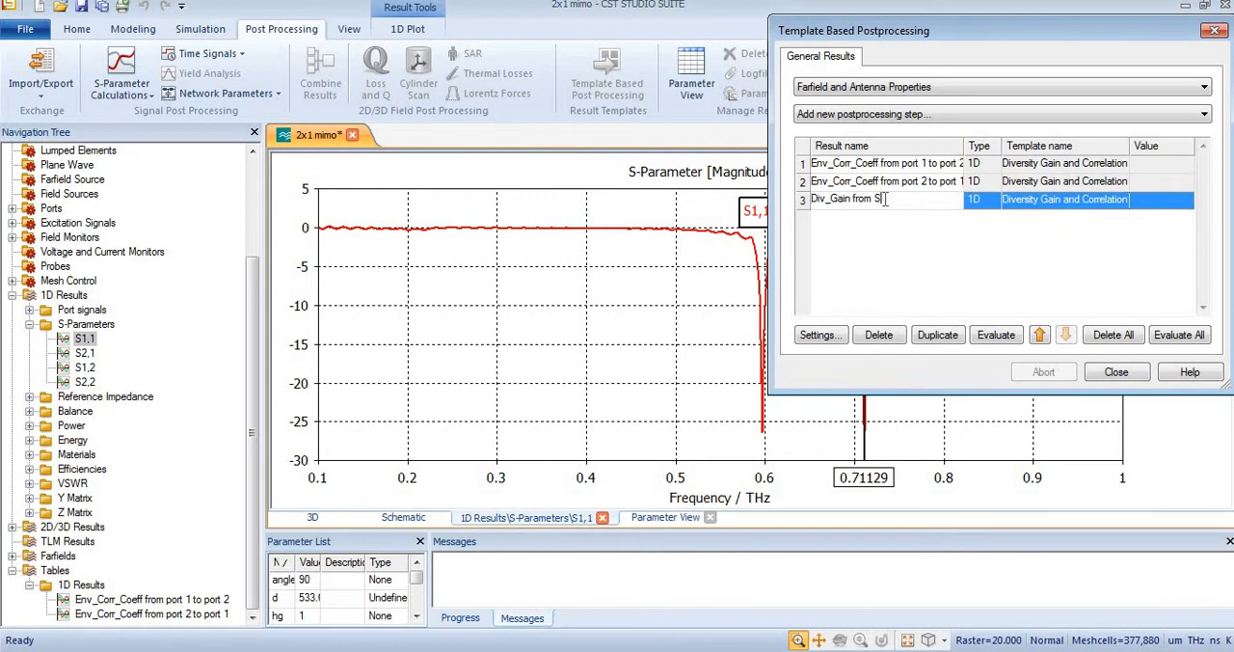
pyautogui.press('Backspace')
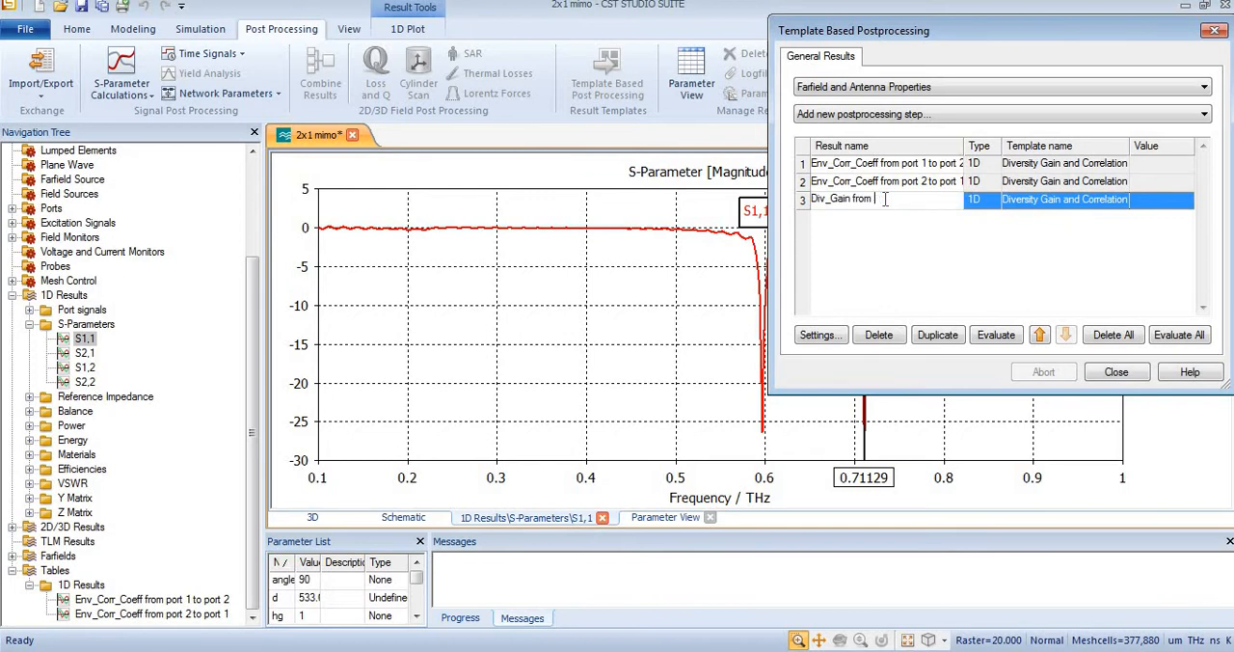
pyautogui.write('port 1')
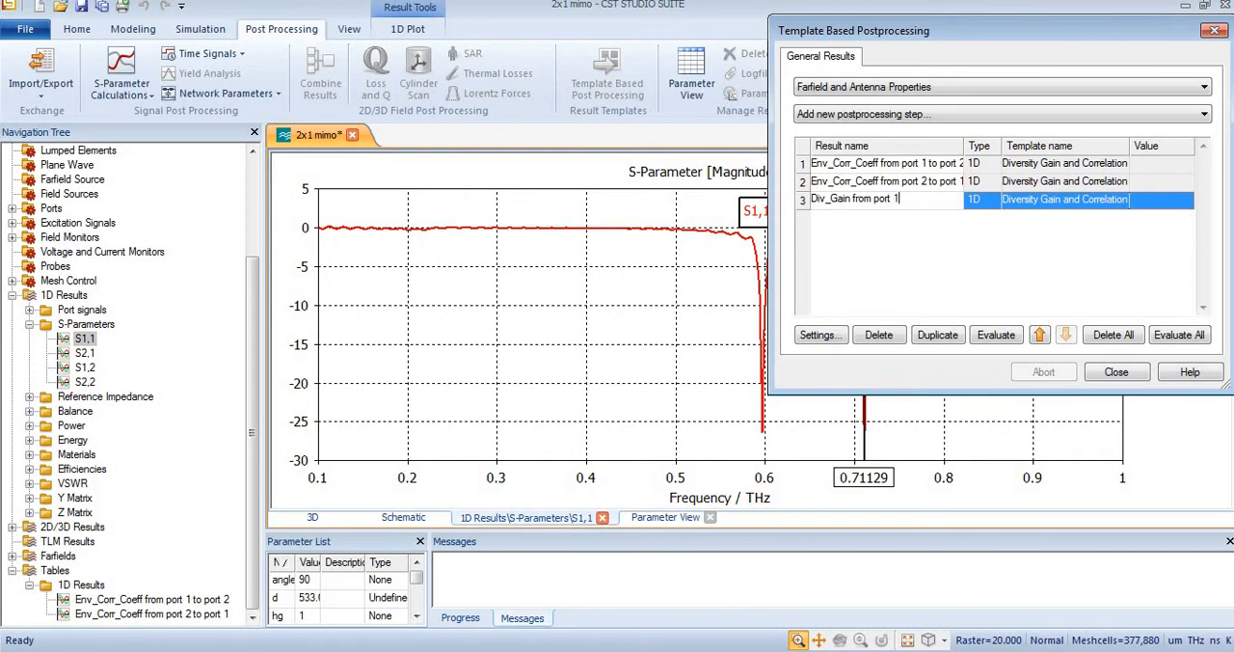
pyautogui.write('to port')
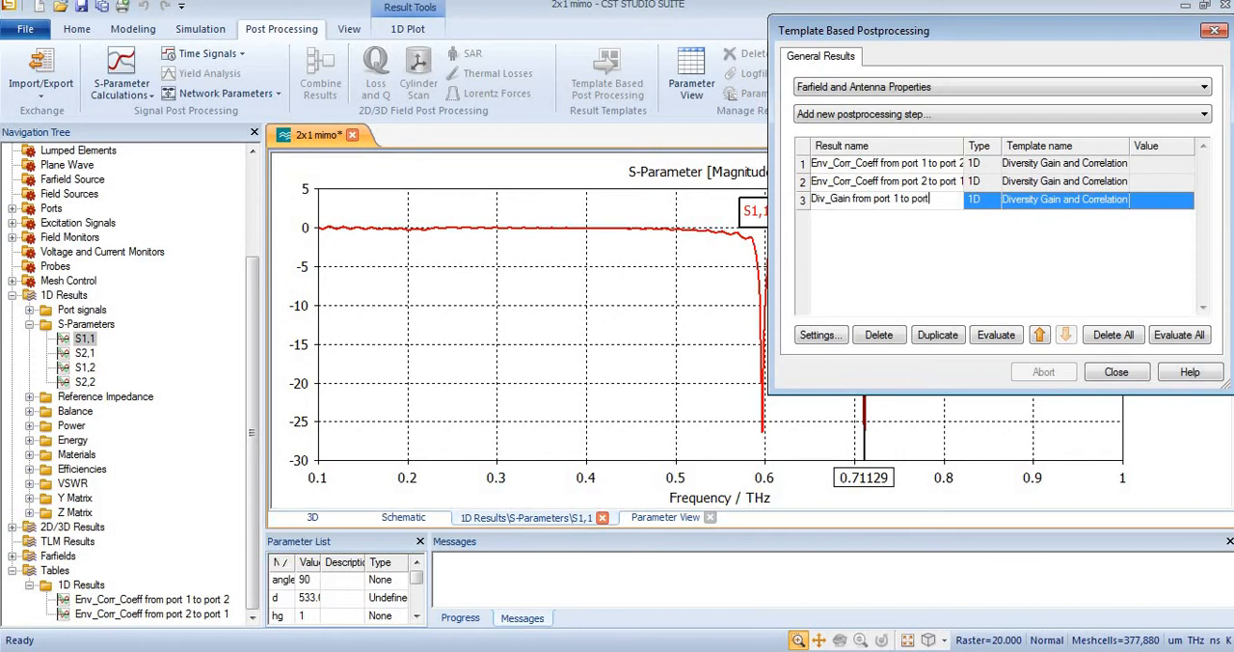
pyautogui.moveTo(806, 212)
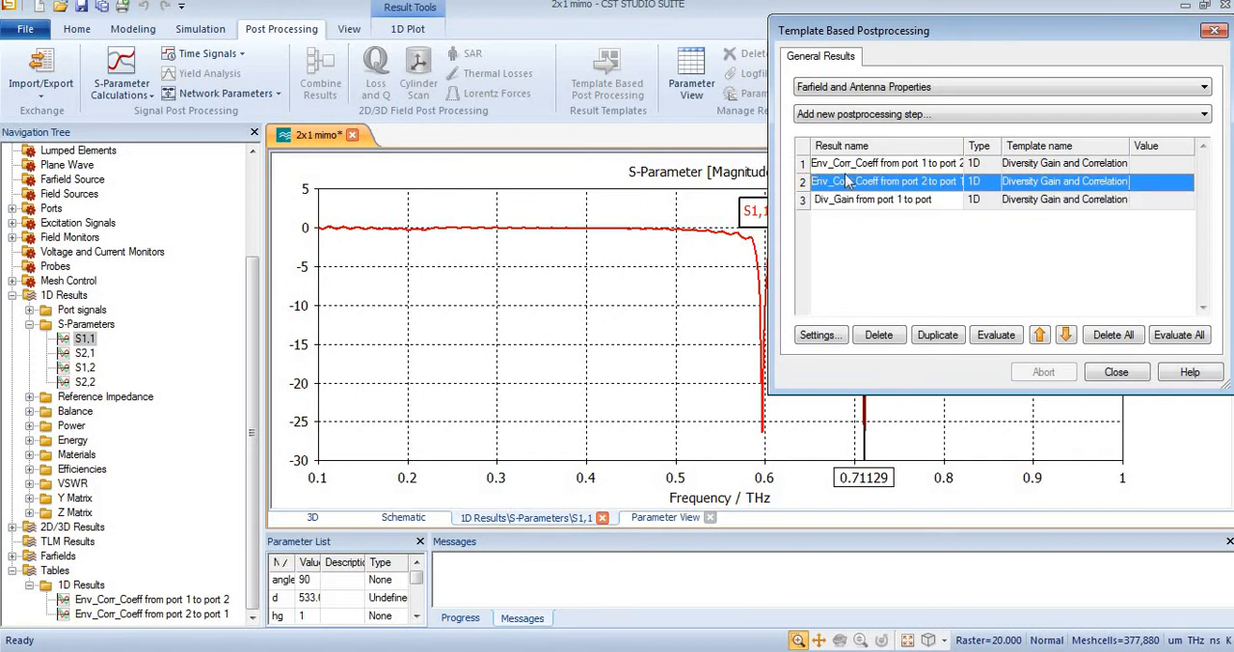
# Delete both envelope correlation steps, leaving only the diversity gain step.
pyautogui.click(883, 162)
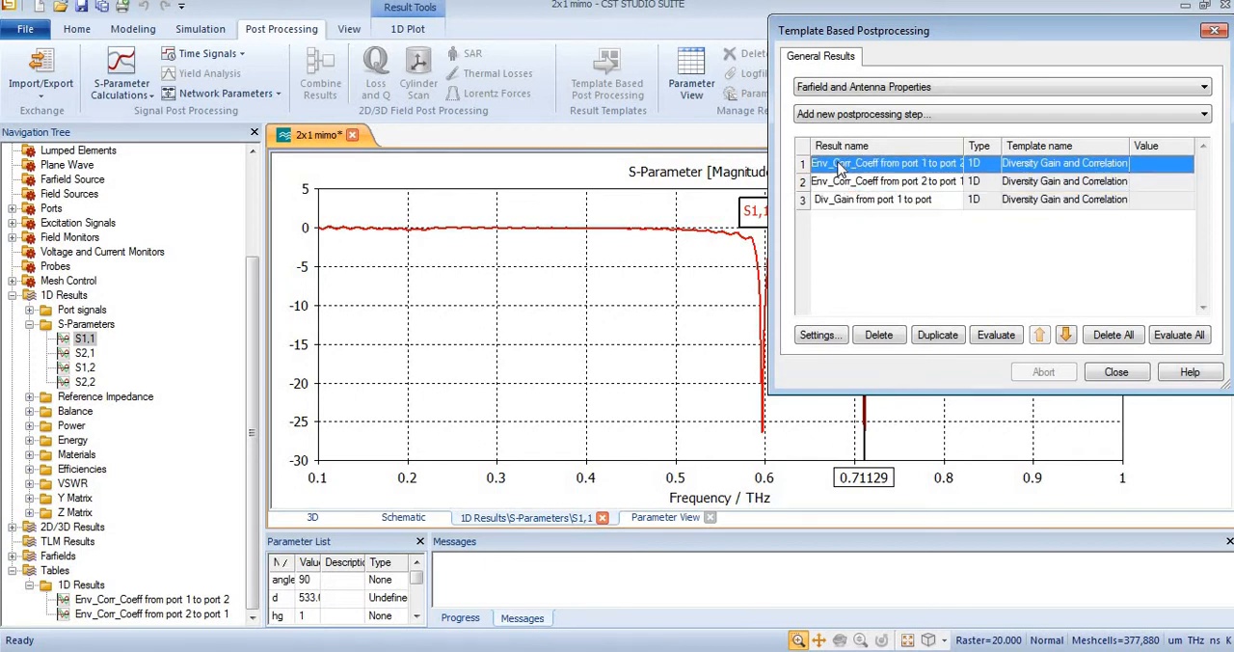
pyautogui.moveTo(908, 344)
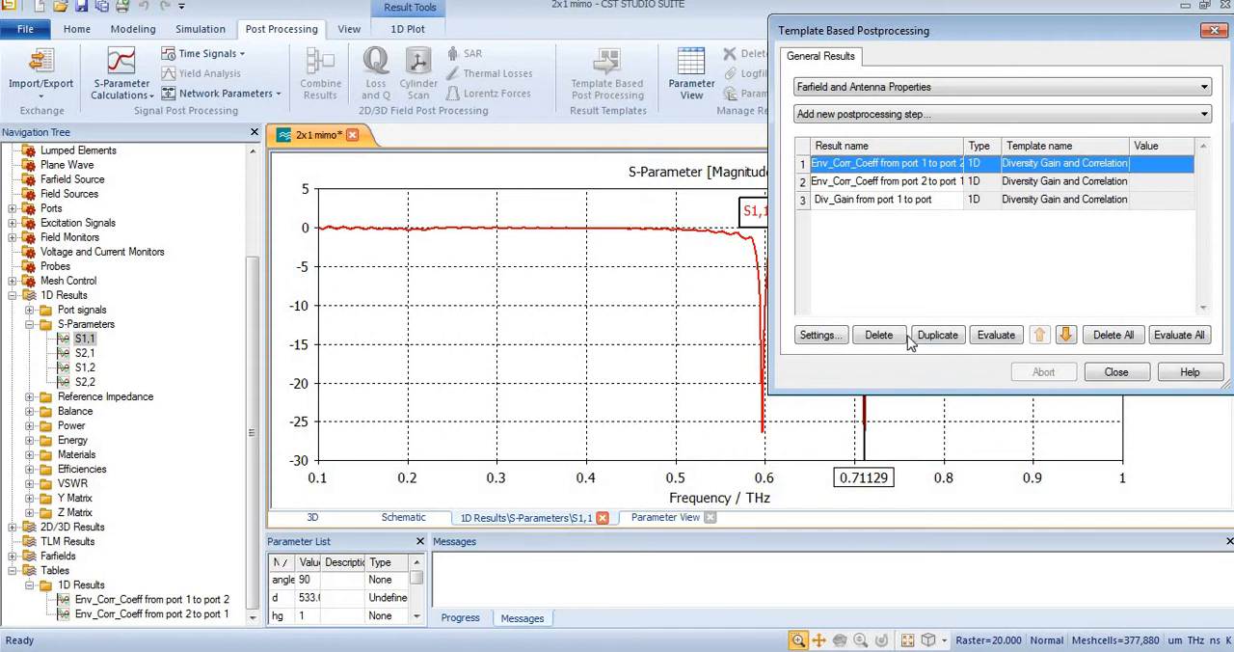
pyautogui.click(879, 335)
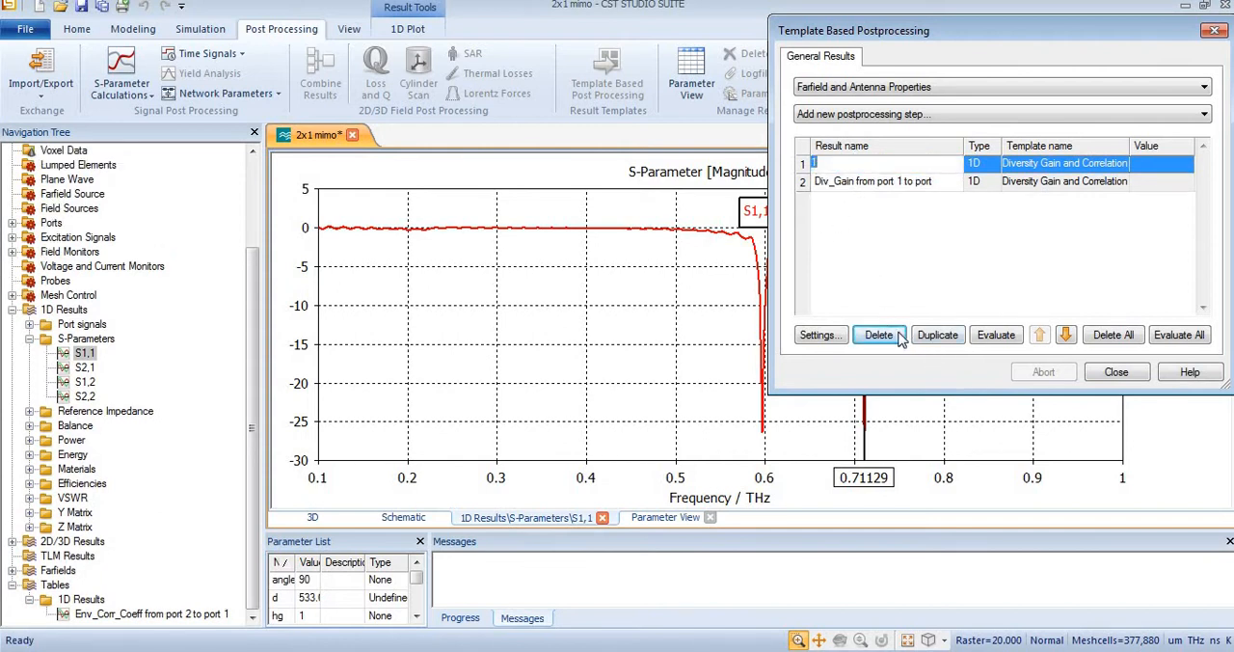
pyautogui.click(877, 336)
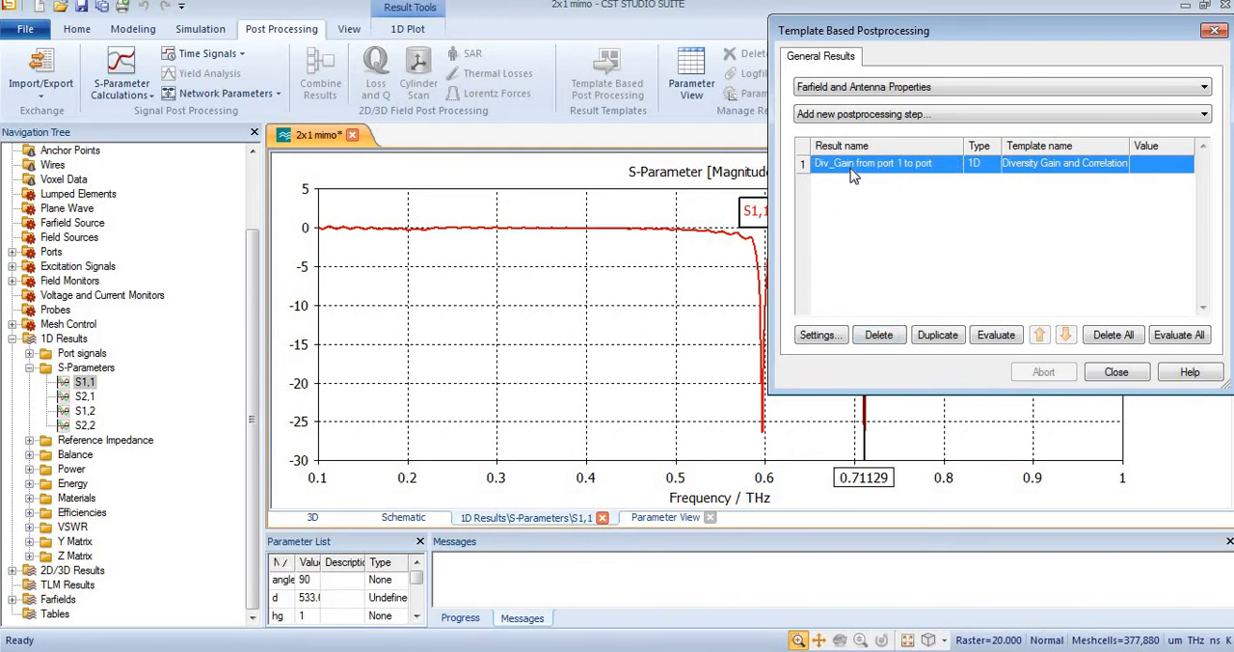
pyautogui.moveTo(871, 181)
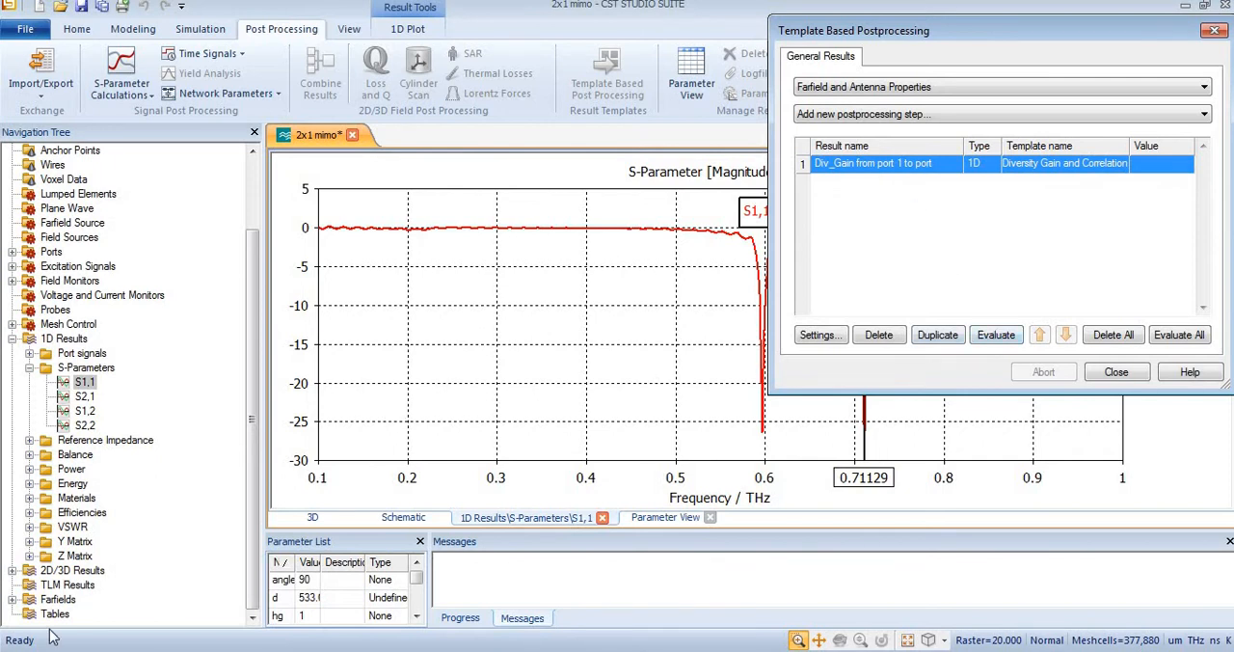
pyautogui.moveTo(87, 621)
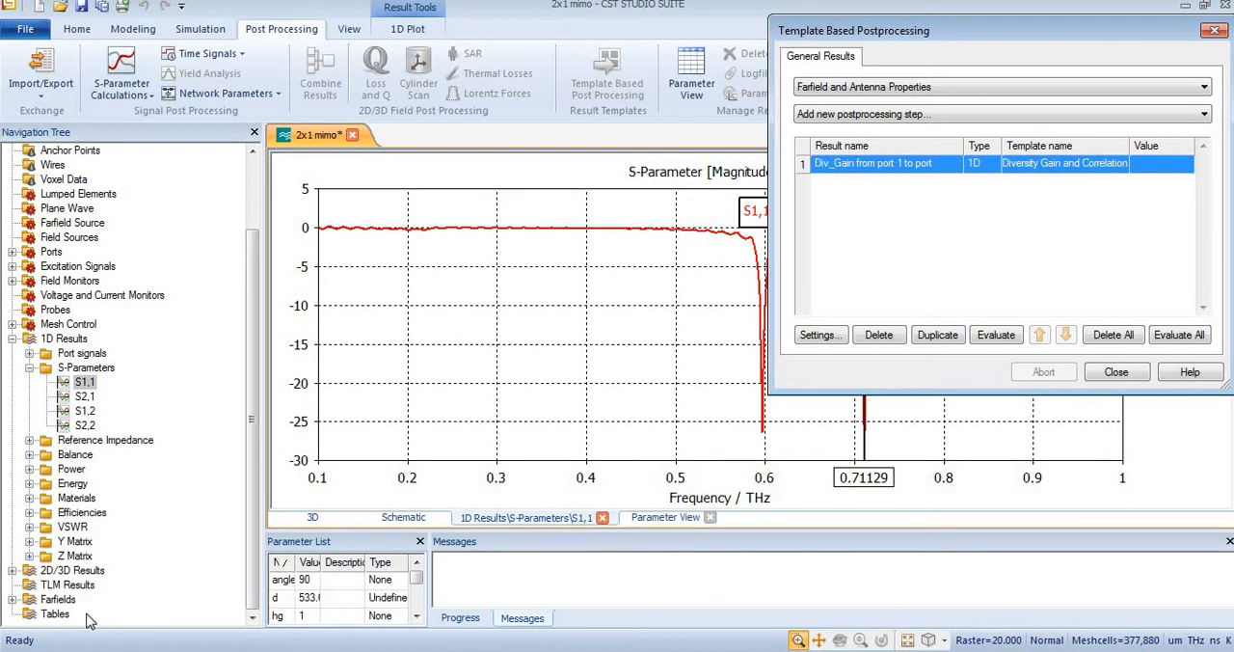
pyautogui.moveTo(48, 621)
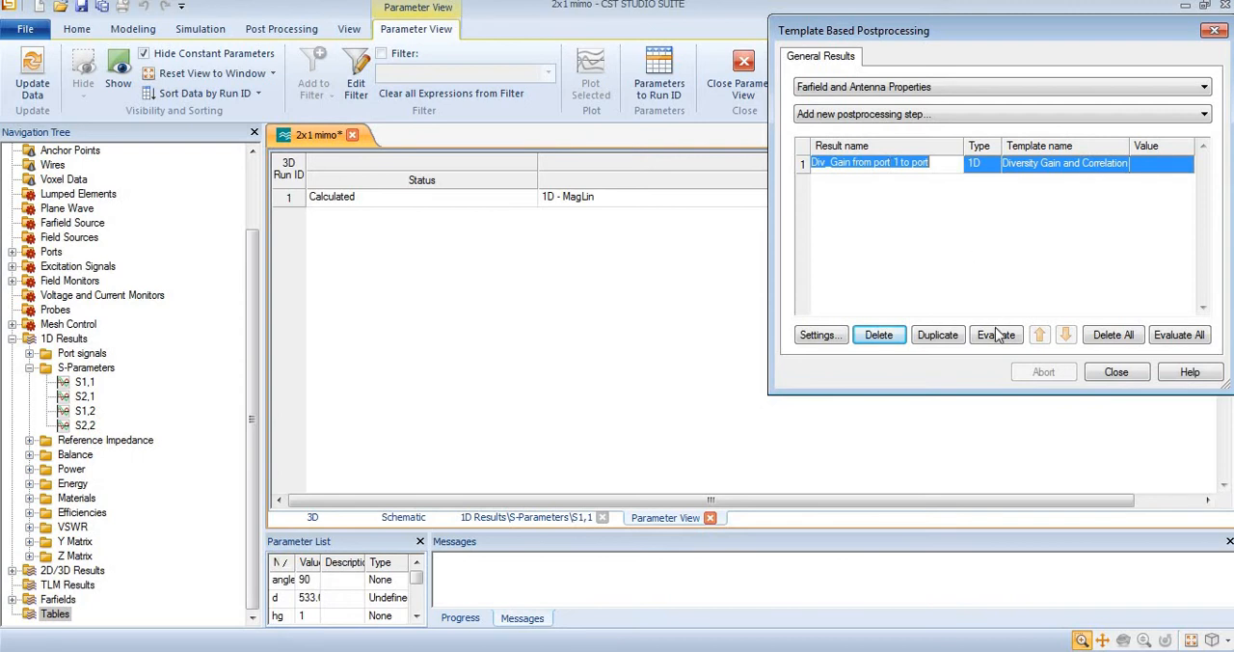
# Evaluate the diversity gain step and display its port 1 to port curve.
pyautogui.click(995, 336)
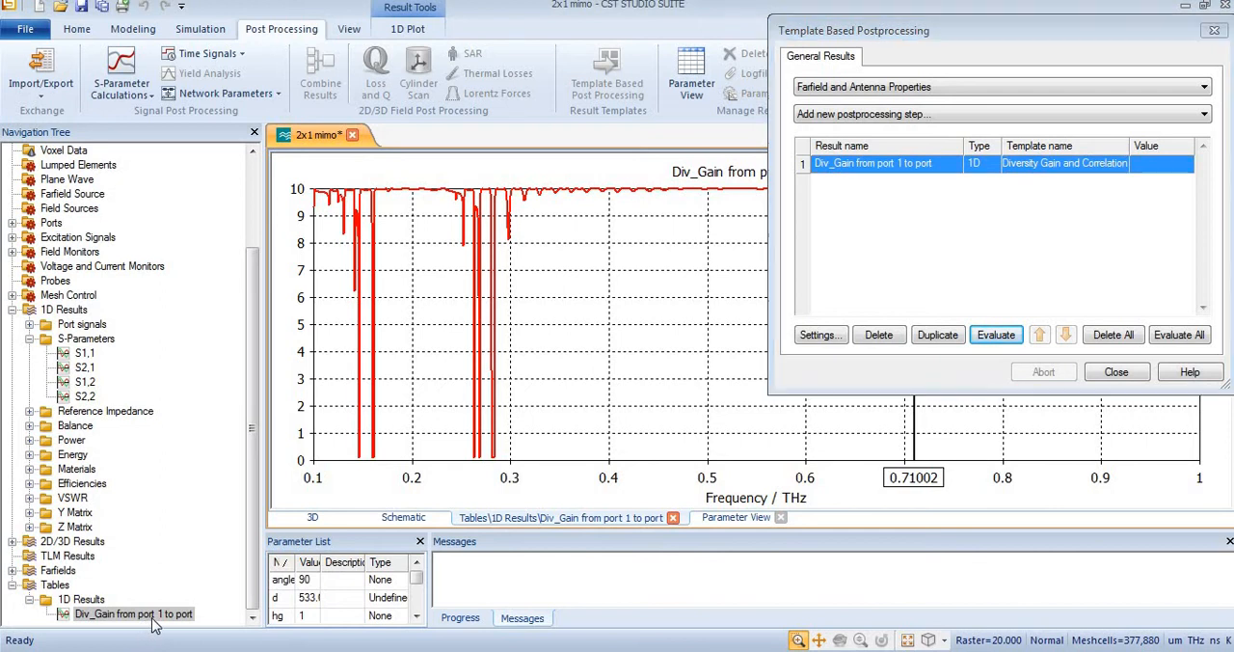
pyautogui.click(131, 613)
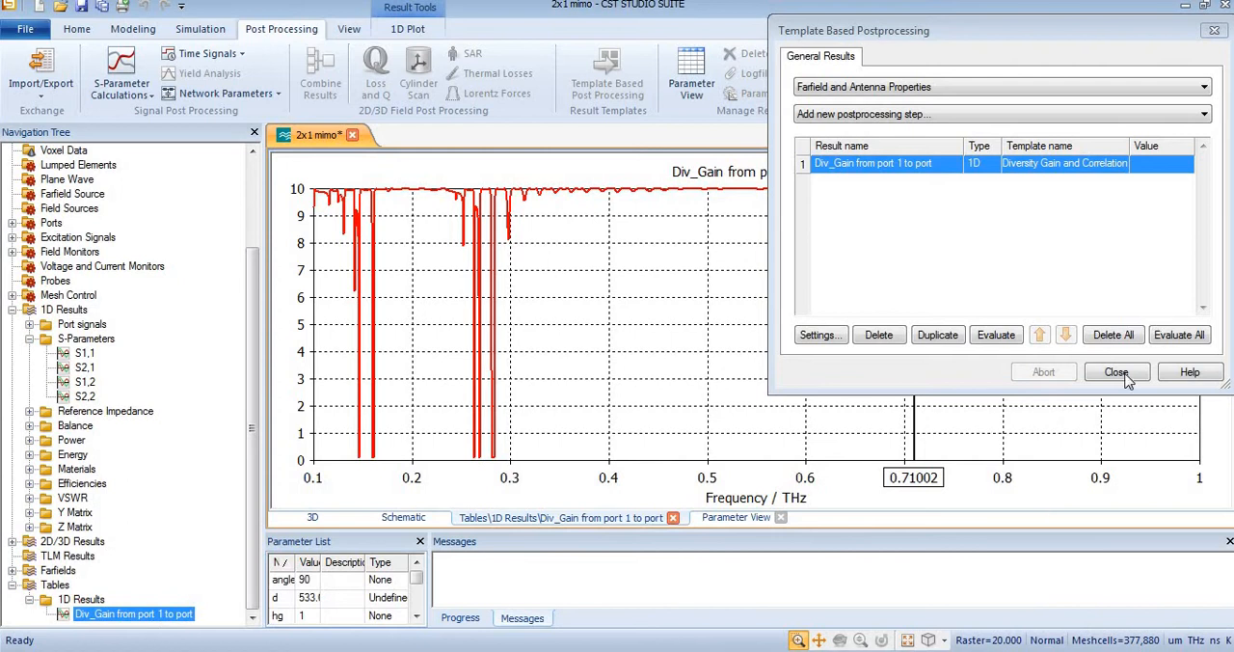
pyautogui.click(1114, 370)
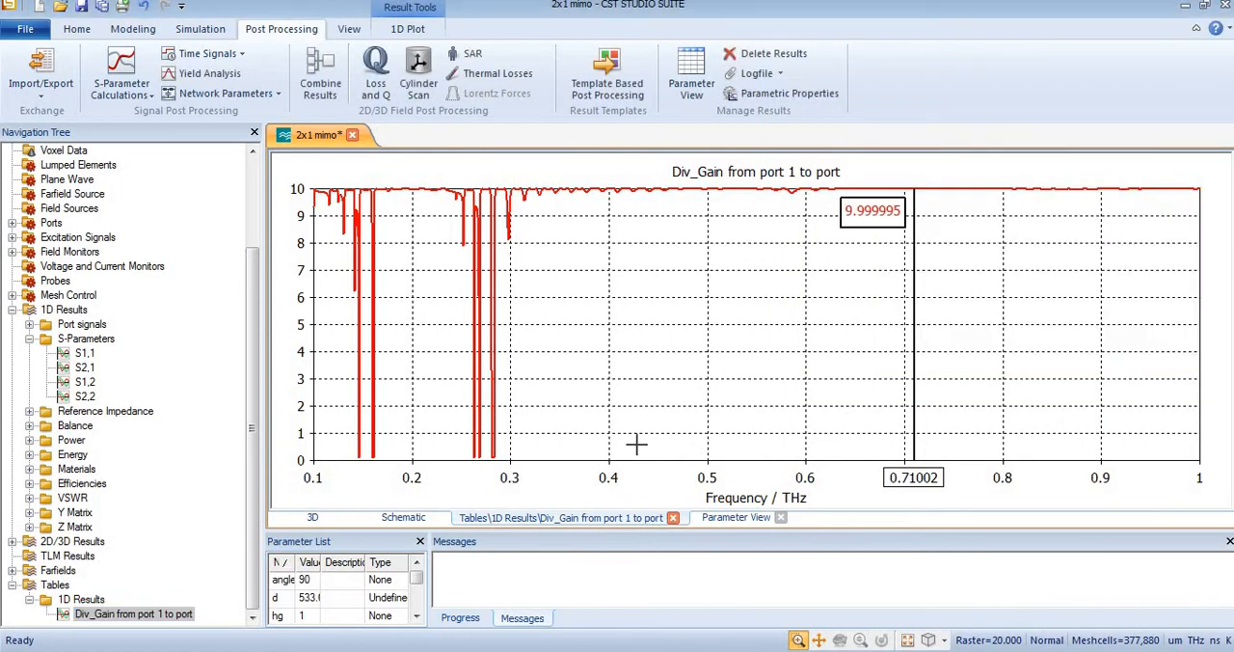
pyautogui.moveTo(289, 486)
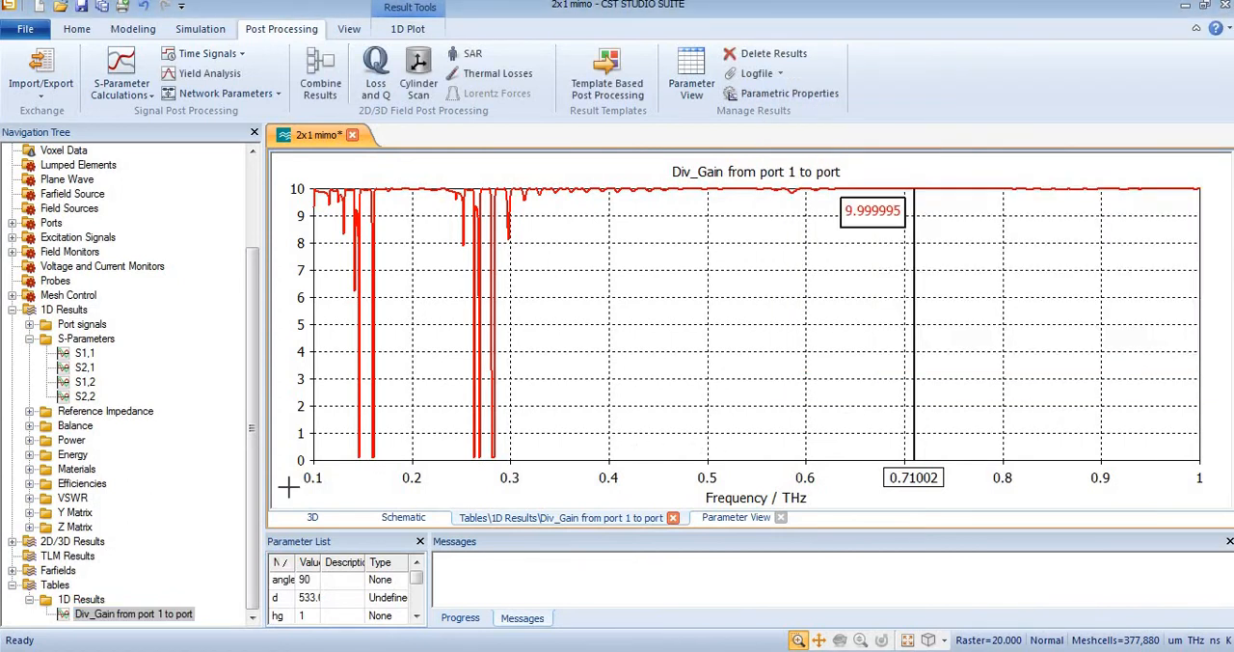
pyautogui.moveTo(694, 440)
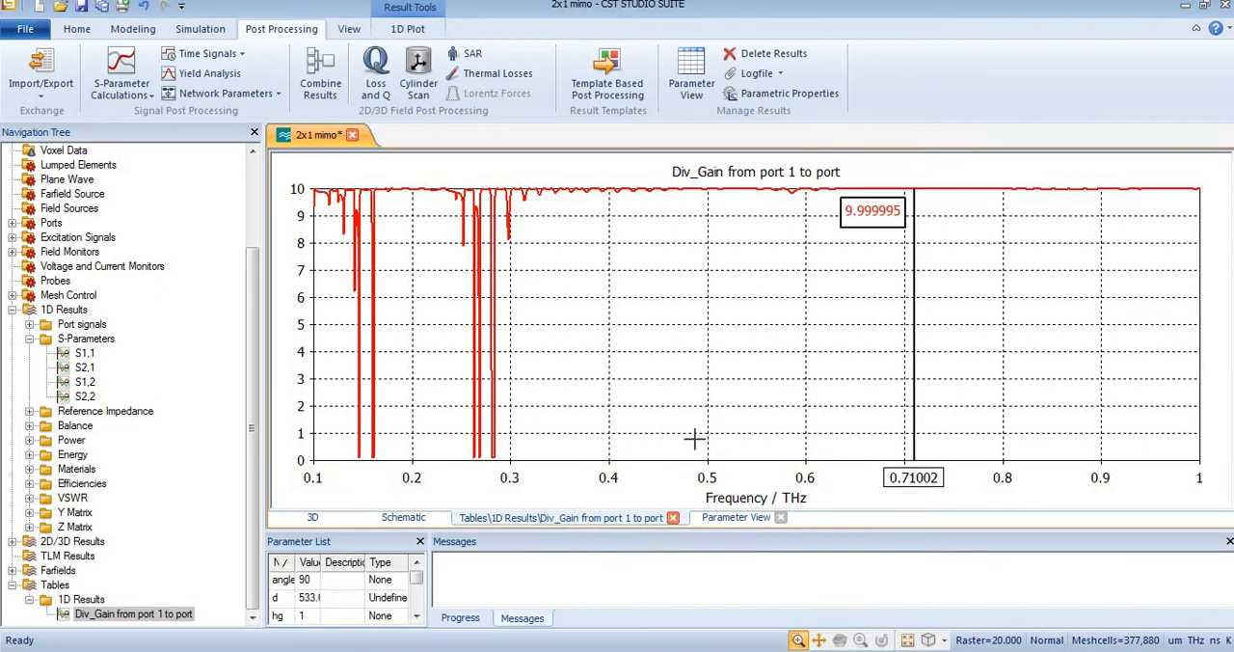
pyautogui.moveTo(866, 237)
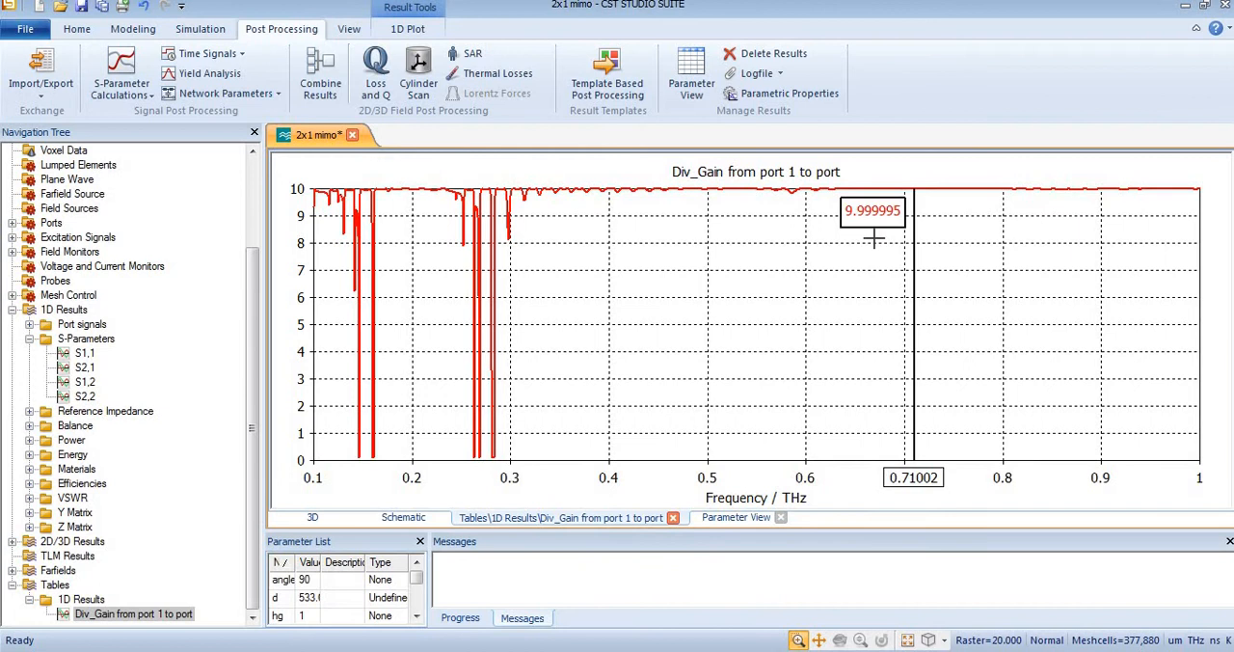
pyautogui.moveTo(332, 158)
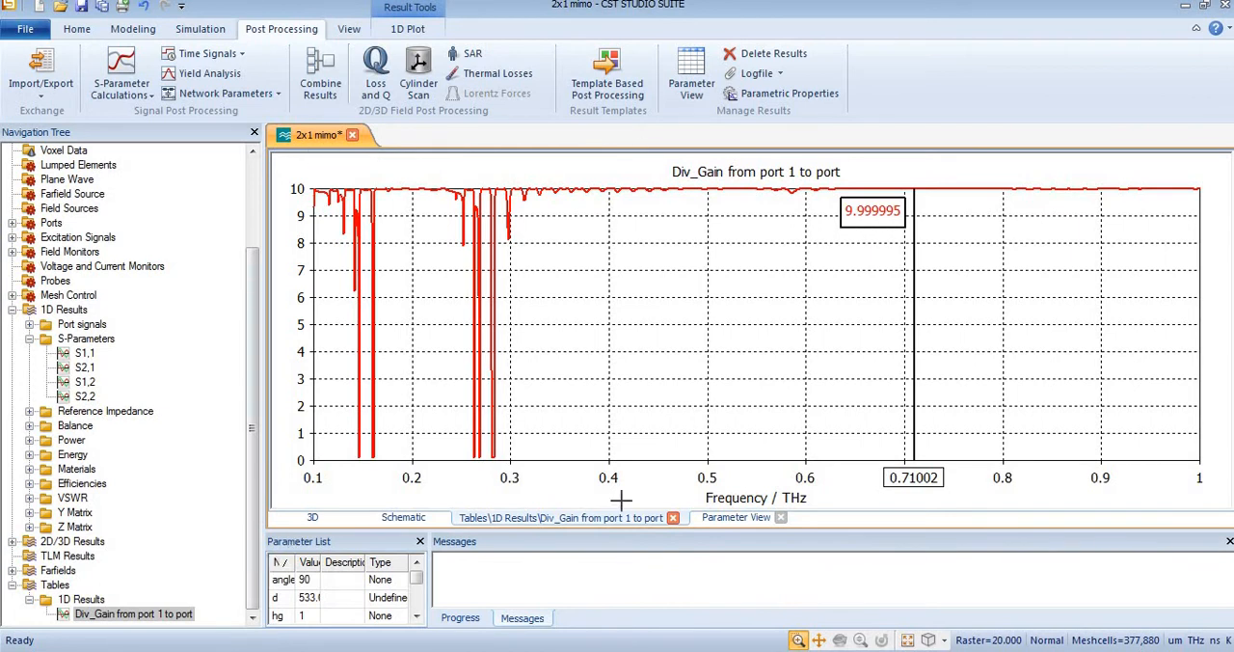
pyautogui.moveTo(864, 258)
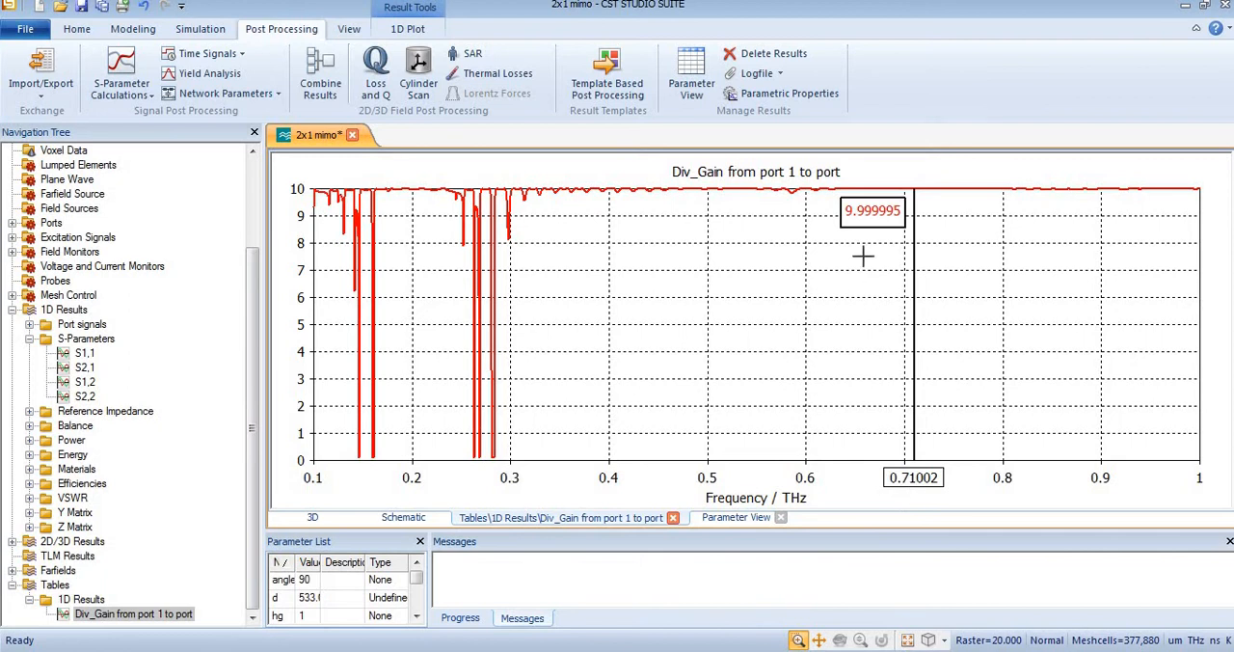
pyautogui.moveTo(783, 250)
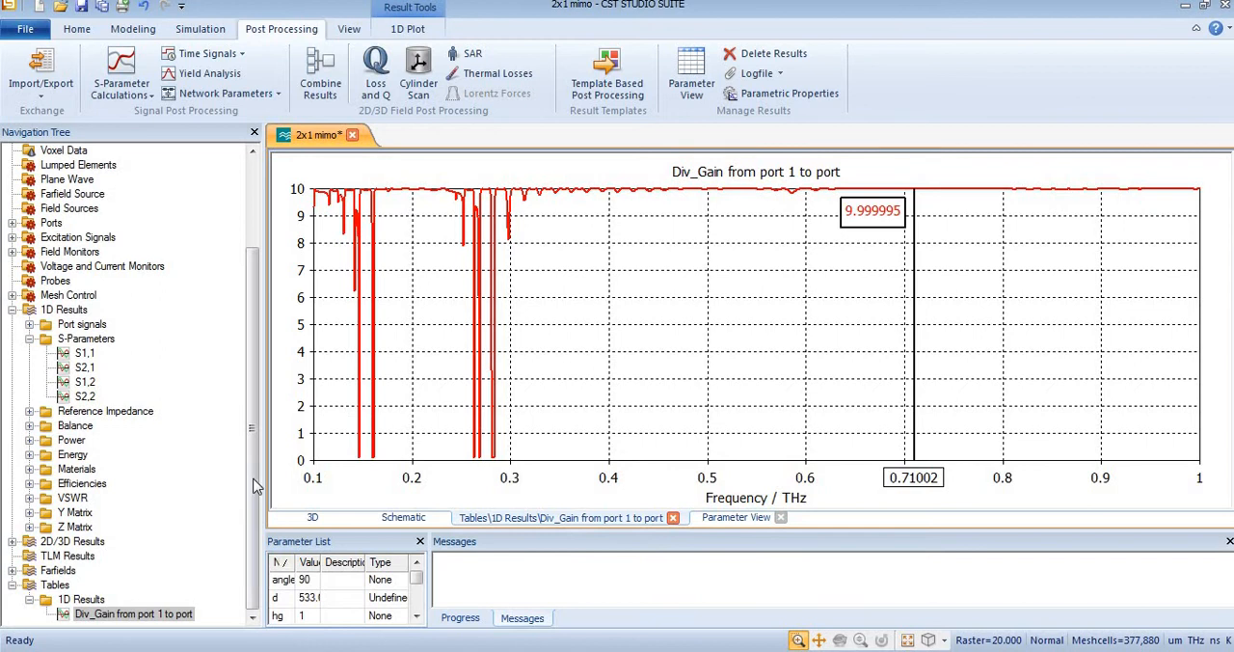
# Move the axis marker to the S1,1 minimum at 0.59683 THz, where diversity gain reads 9.9998951.
pyautogui.click(84, 353)
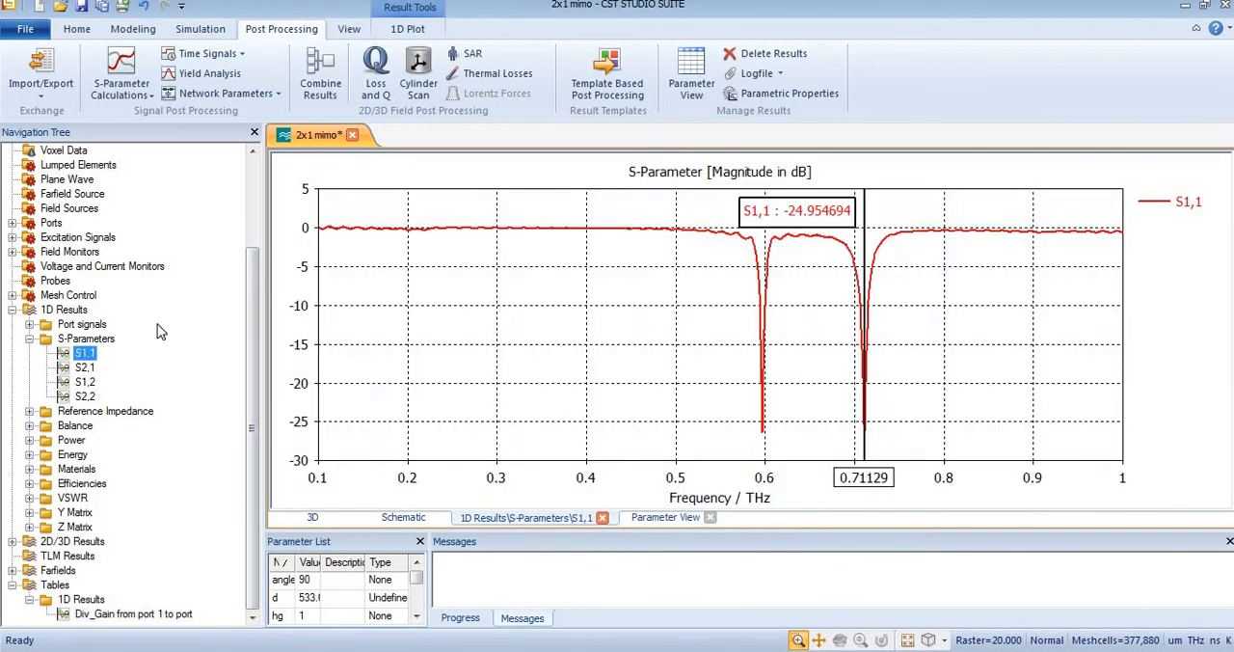
pyautogui.moveTo(710, 359)
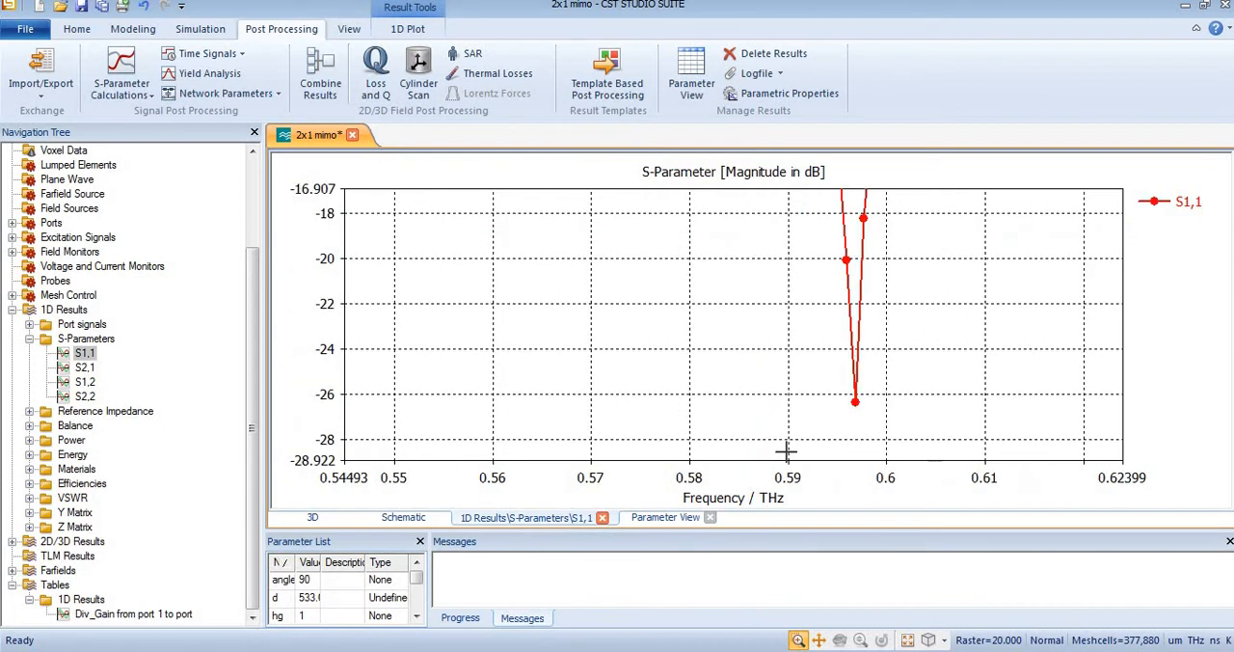
pyautogui.rightClick(787, 451)
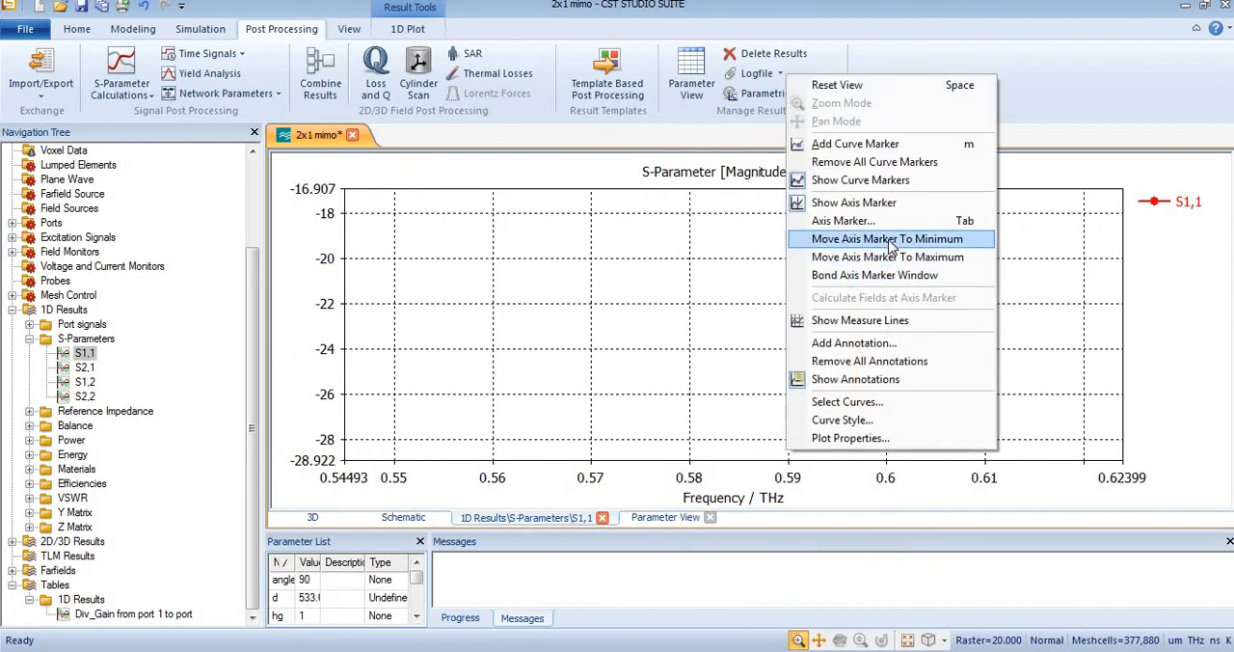
pyautogui.click(887, 237)
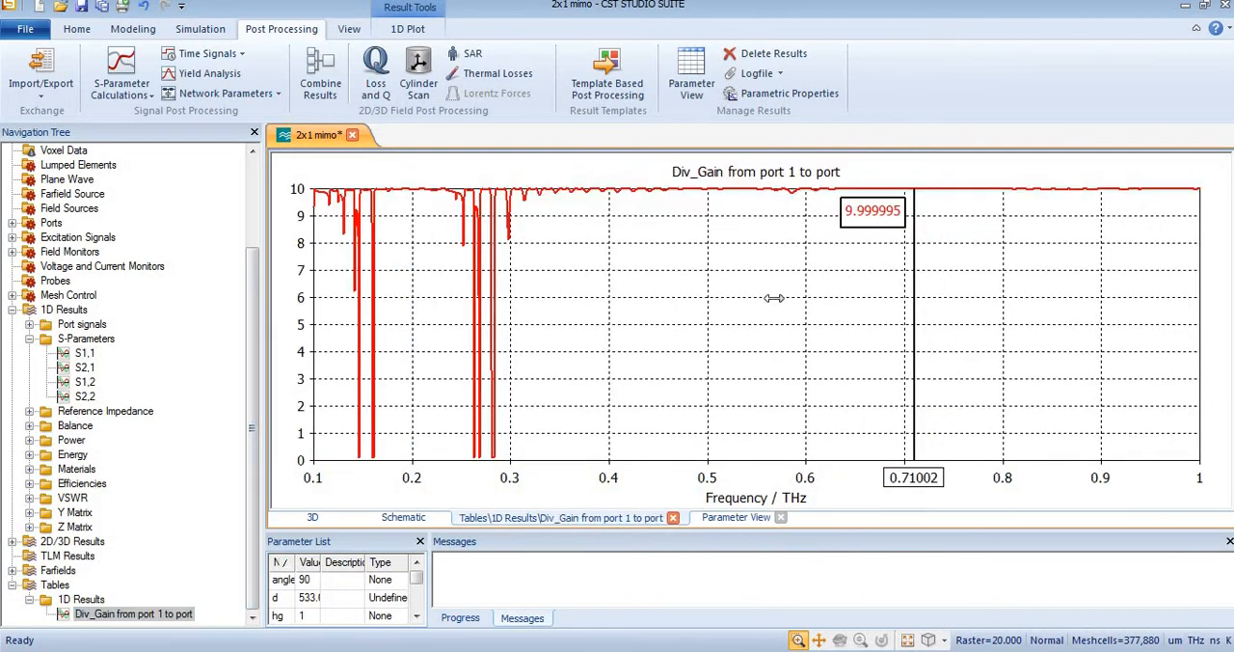
pyautogui.moveTo(798, 293)
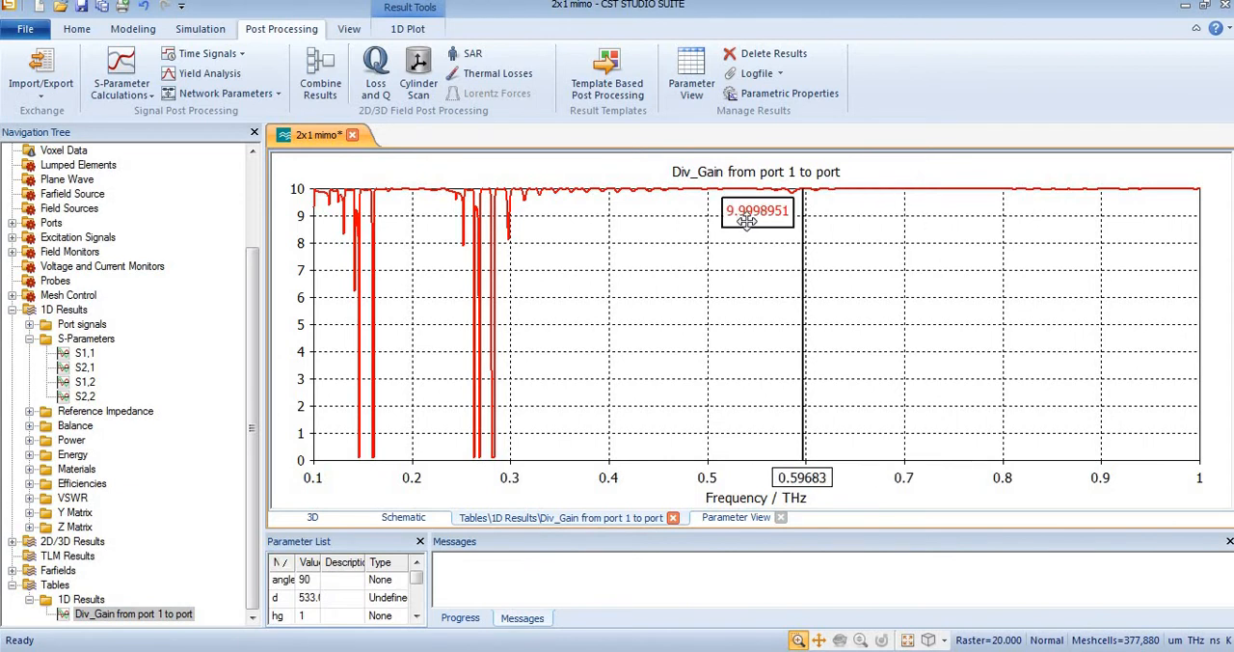
pyautogui.moveTo(500, 308)
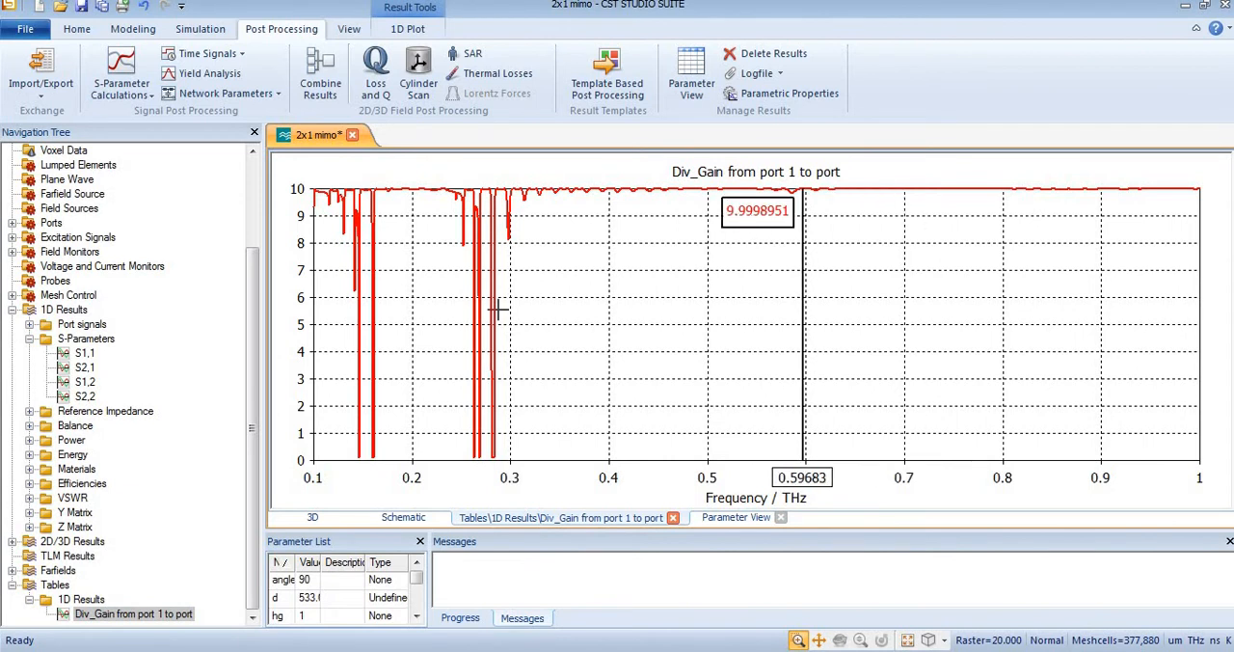
pyautogui.moveTo(124, 360)
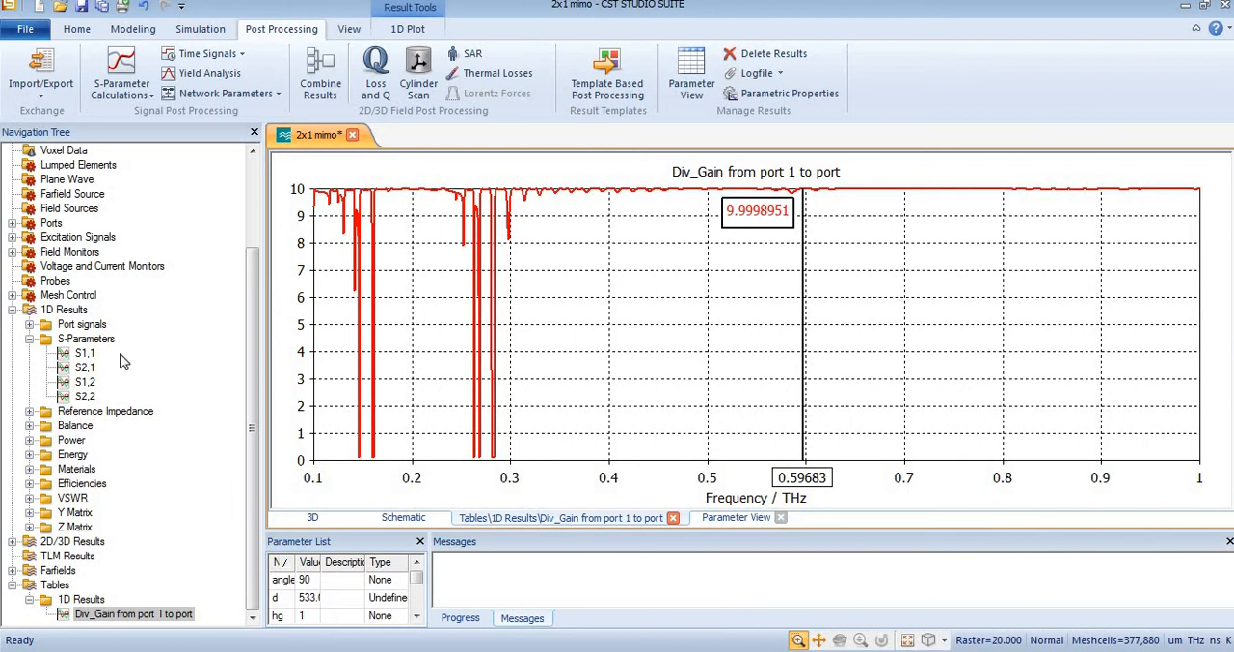
pyautogui.moveTo(93, 362)
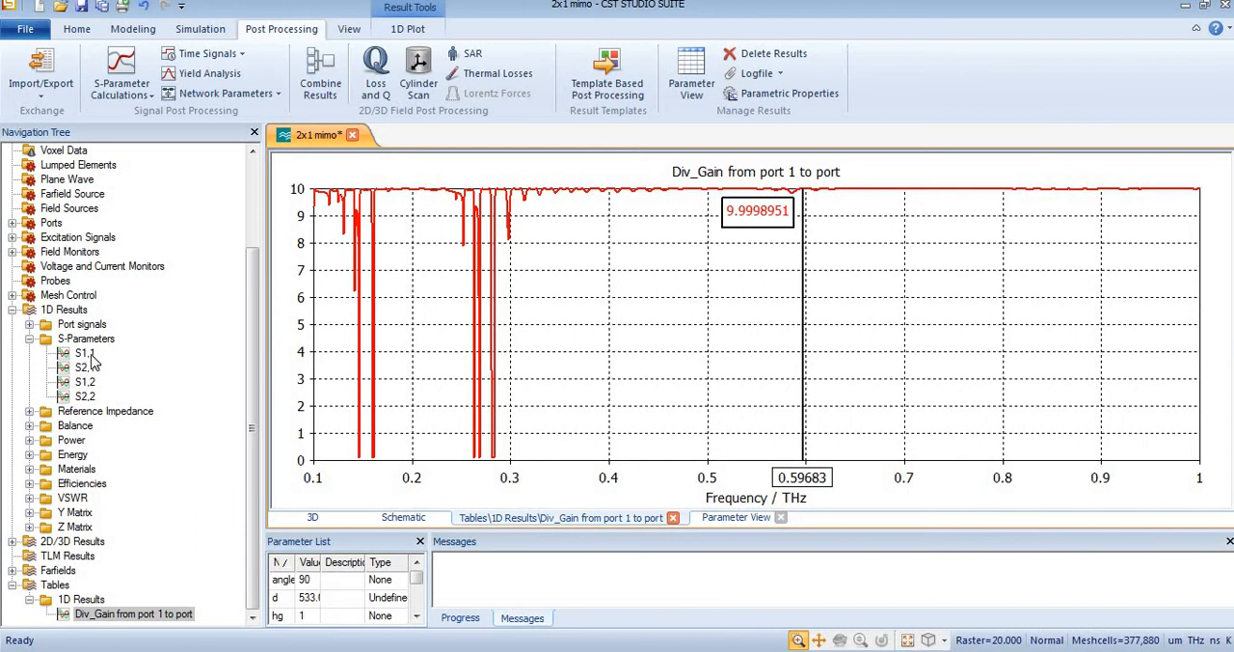
pyautogui.moveTo(459, 150)
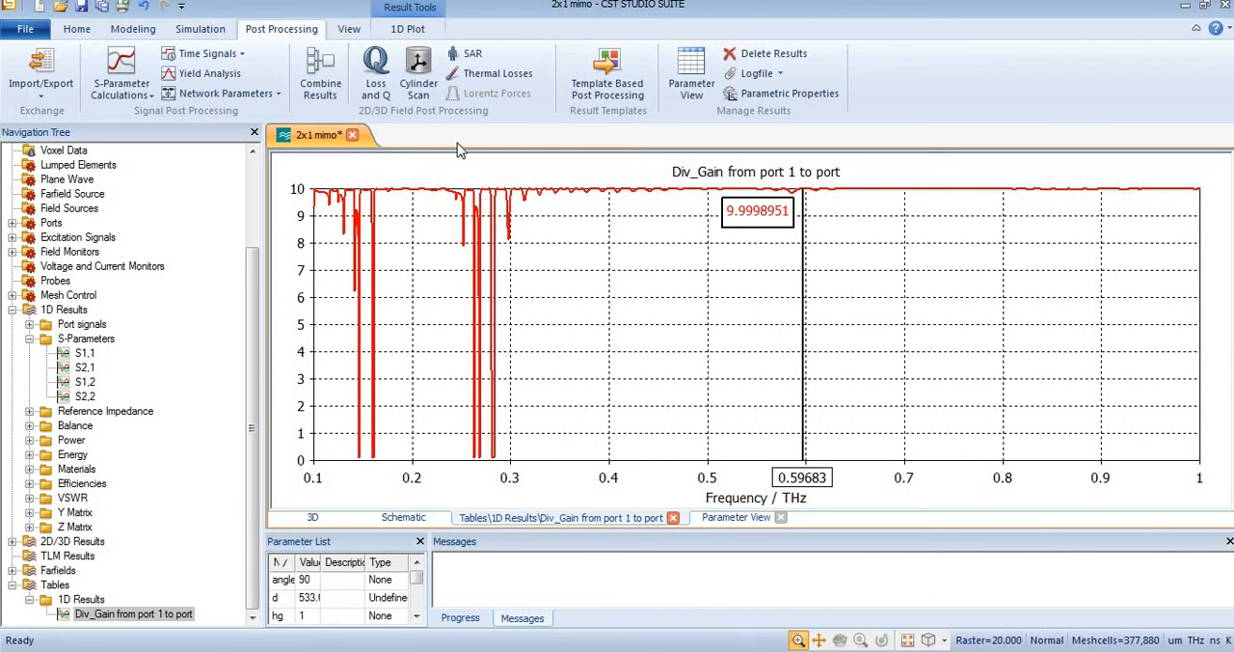
pyautogui.moveTo(621, 94)
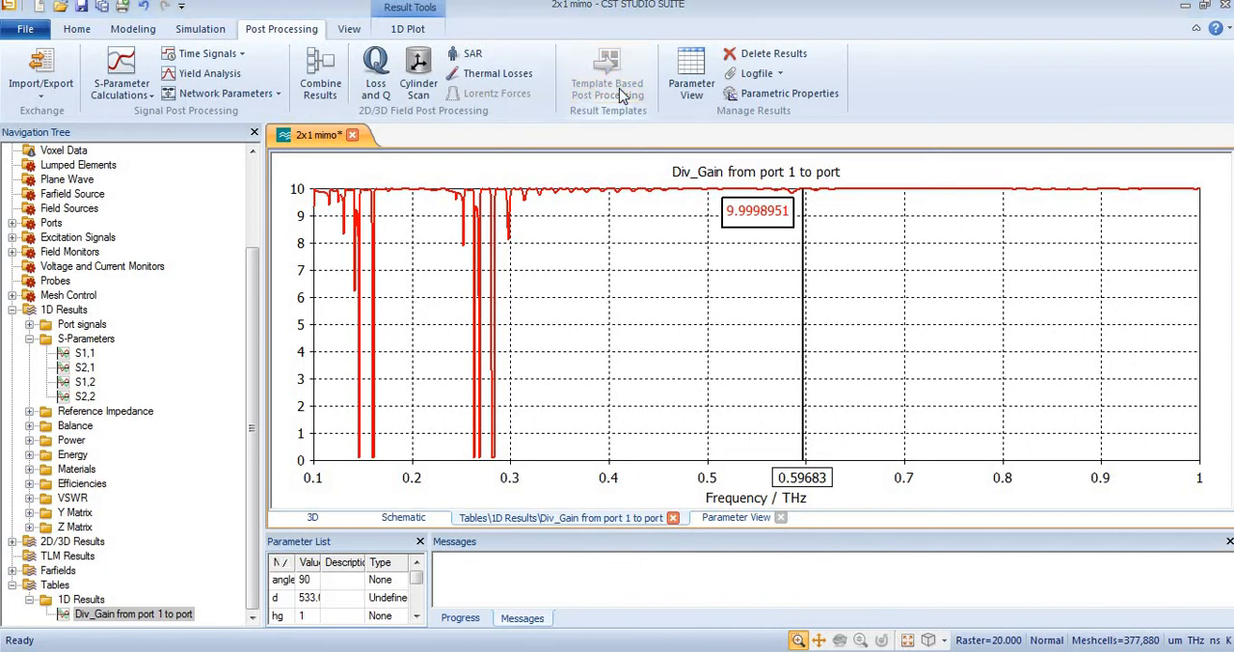
# Add a Diversity Gain from S-parameters step with Port 1 set to 2 and Port 2 set to 1.
pyautogui.click(605, 73)
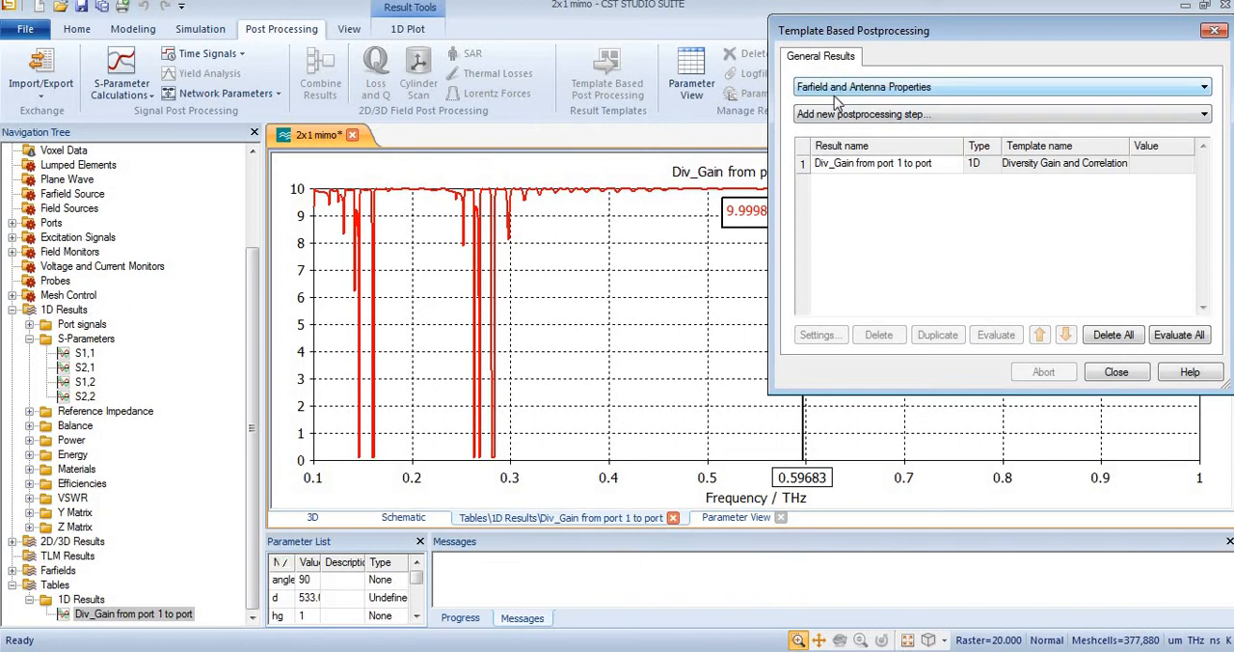
pyautogui.moveTo(864, 100)
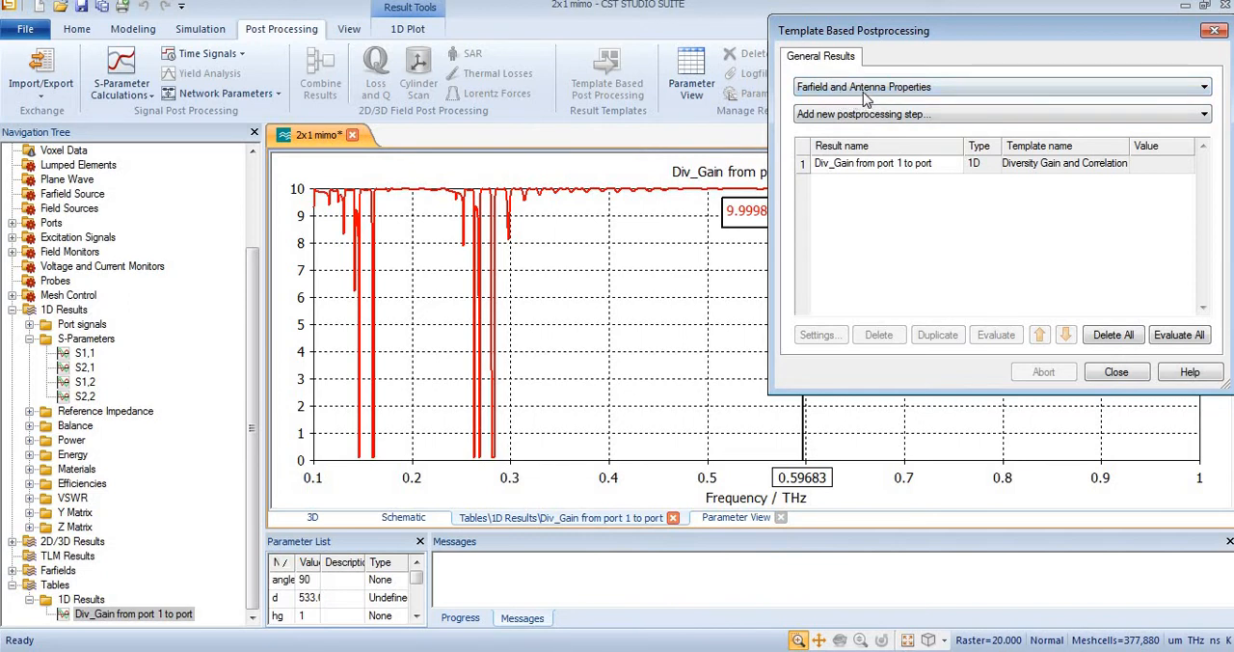
pyautogui.click(1003, 114)
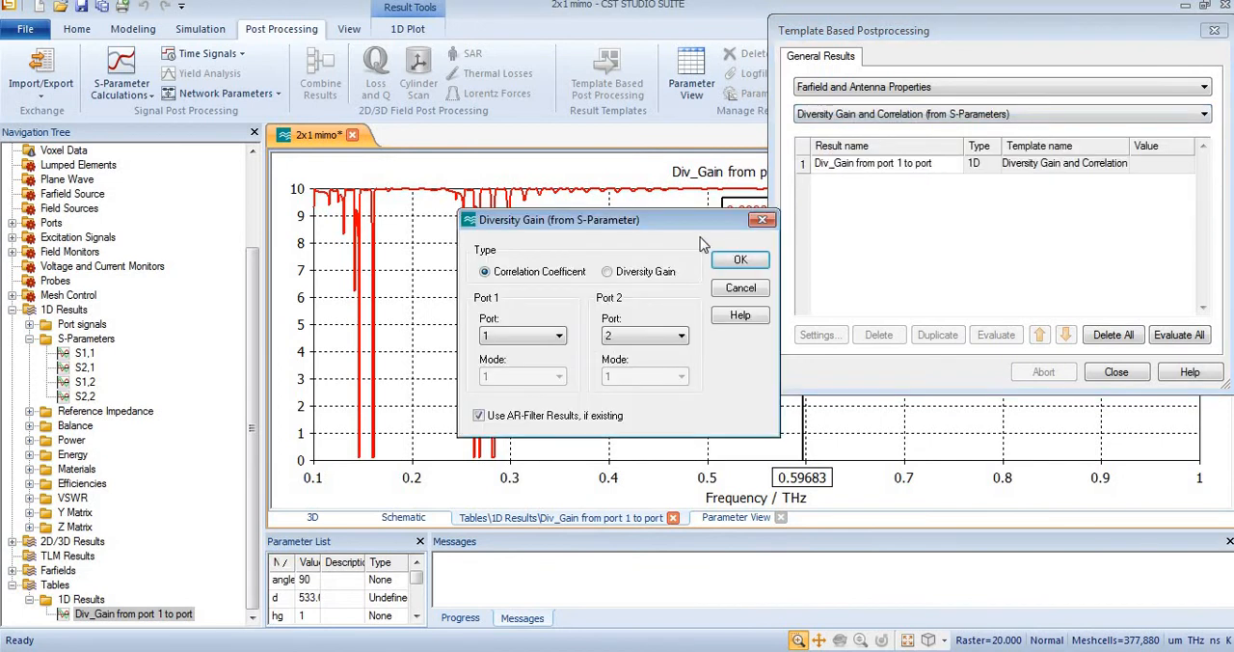
pyautogui.click(606, 269)
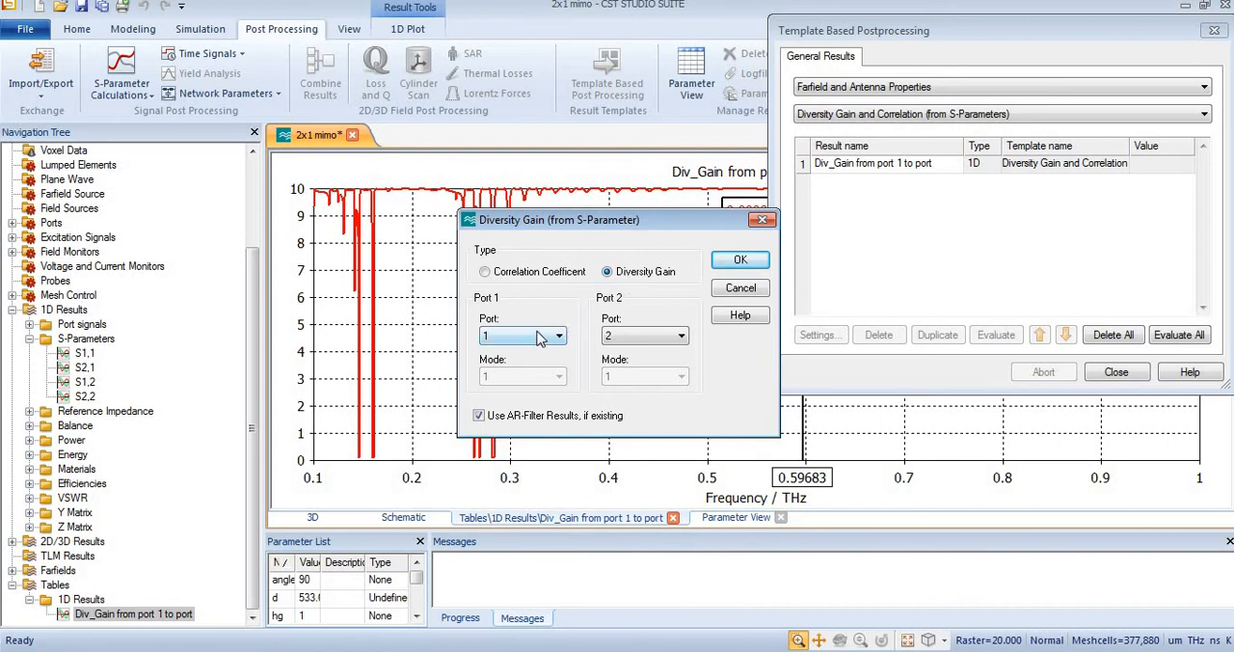
pyautogui.click(560, 336)
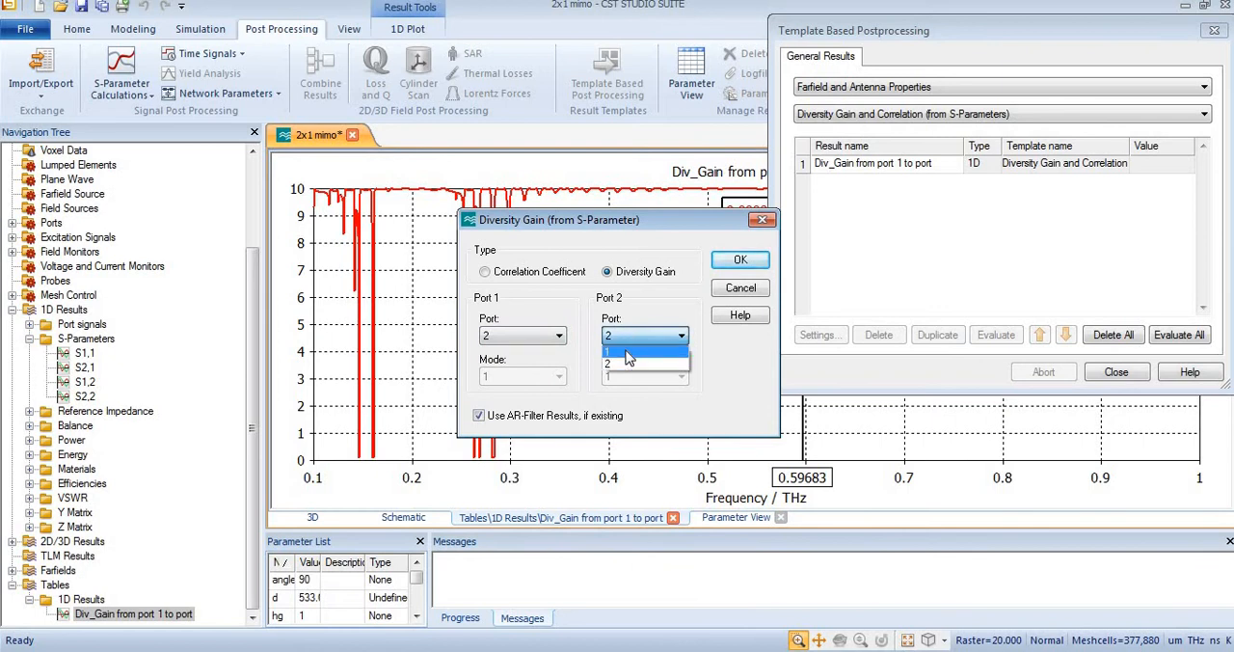
pyautogui.click(610, 362)
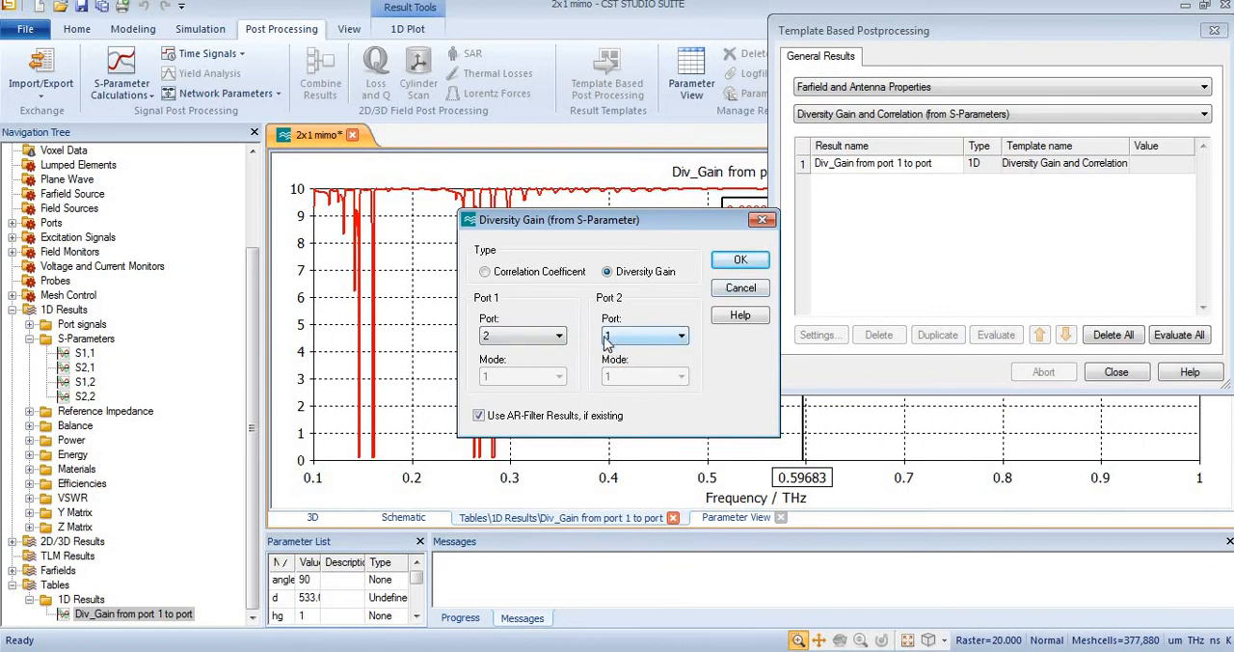
pyautogui.click(740, 258)
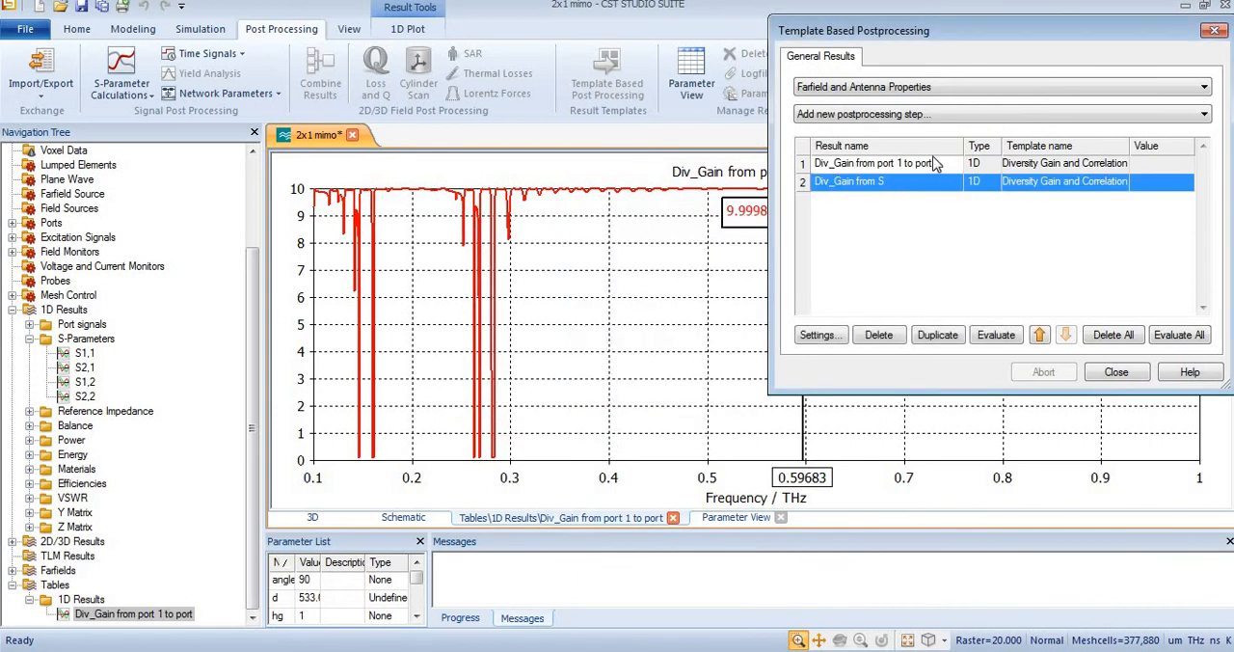
# Name the result 'Div_Gain from port 2 to port 1', evaluate it and plot its curve.
pyautogui.click(871, 162)
pyautogui.write(' 2')
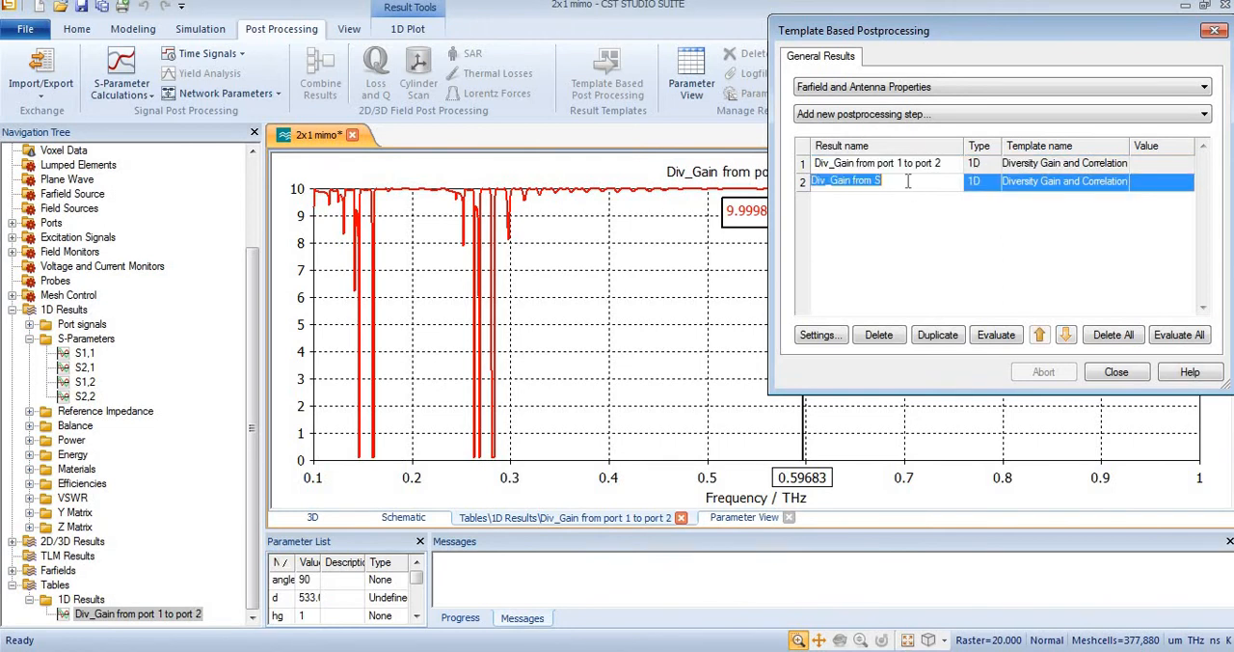
pyautogui.press('backspace')
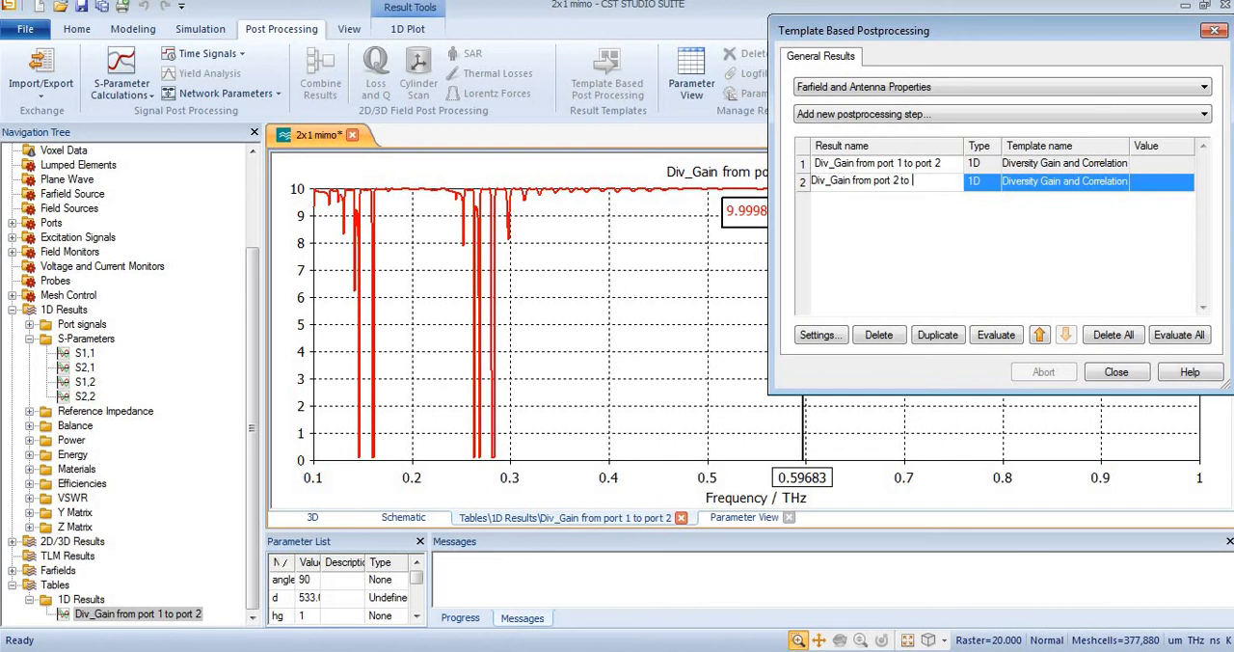
pyautogui.write('port 1')
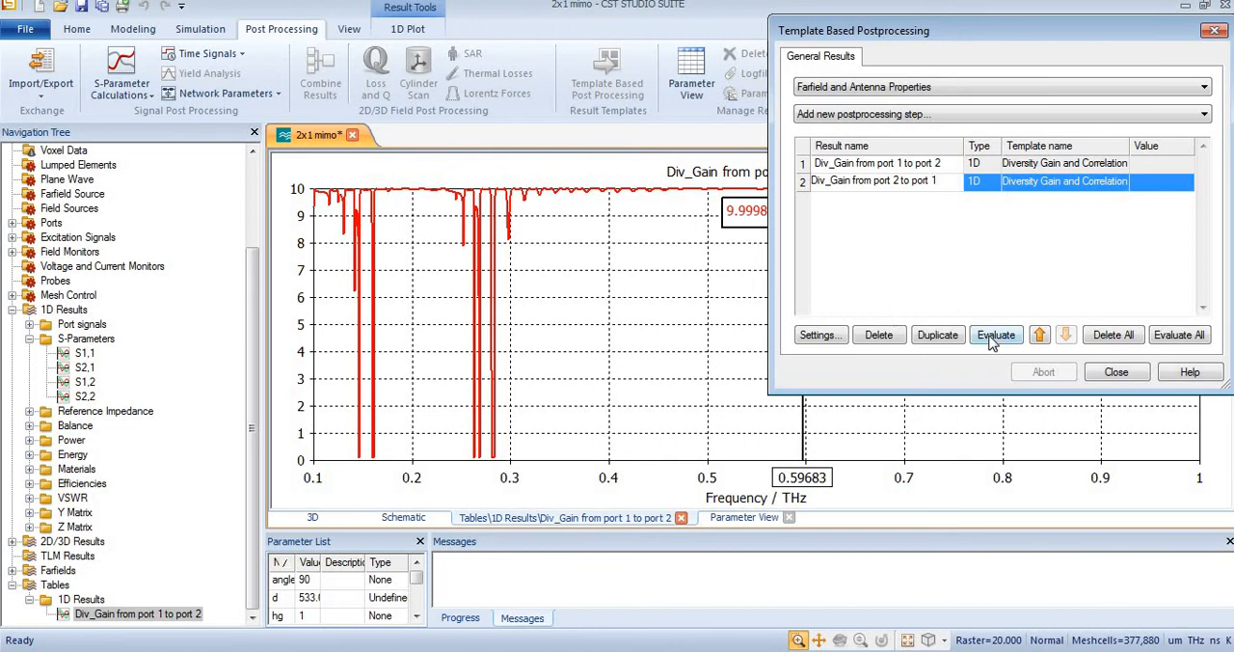
pyautogui.click(995, 335)
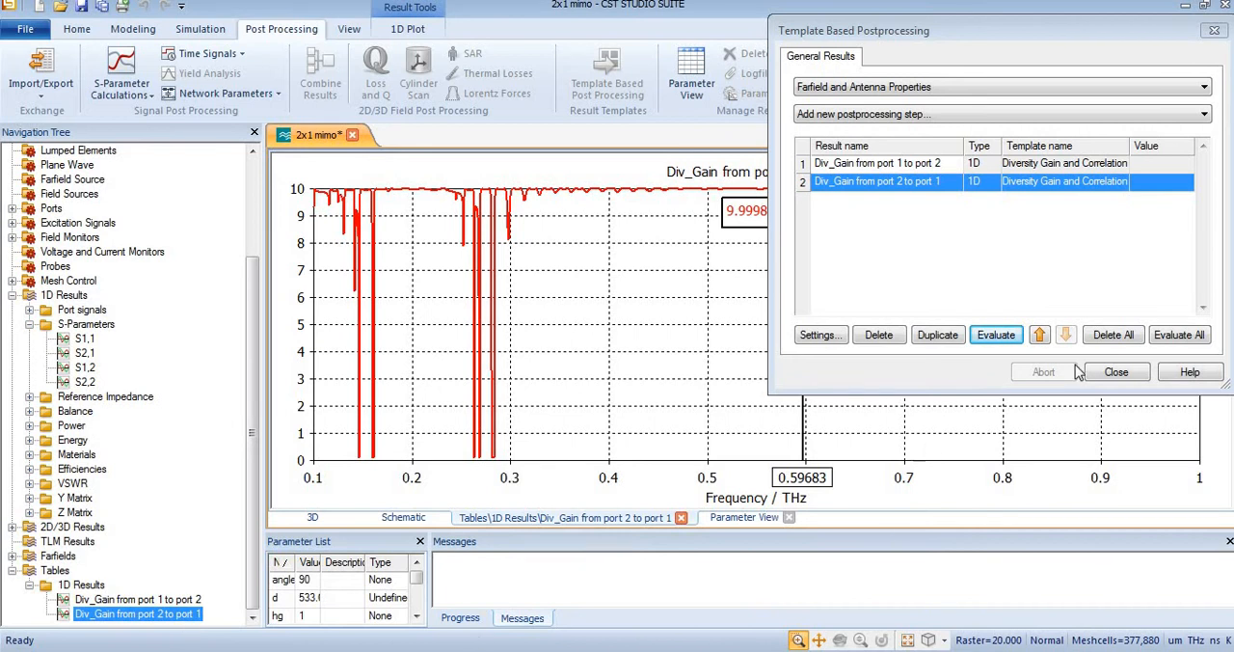
pyautogui.click(1114, 370)
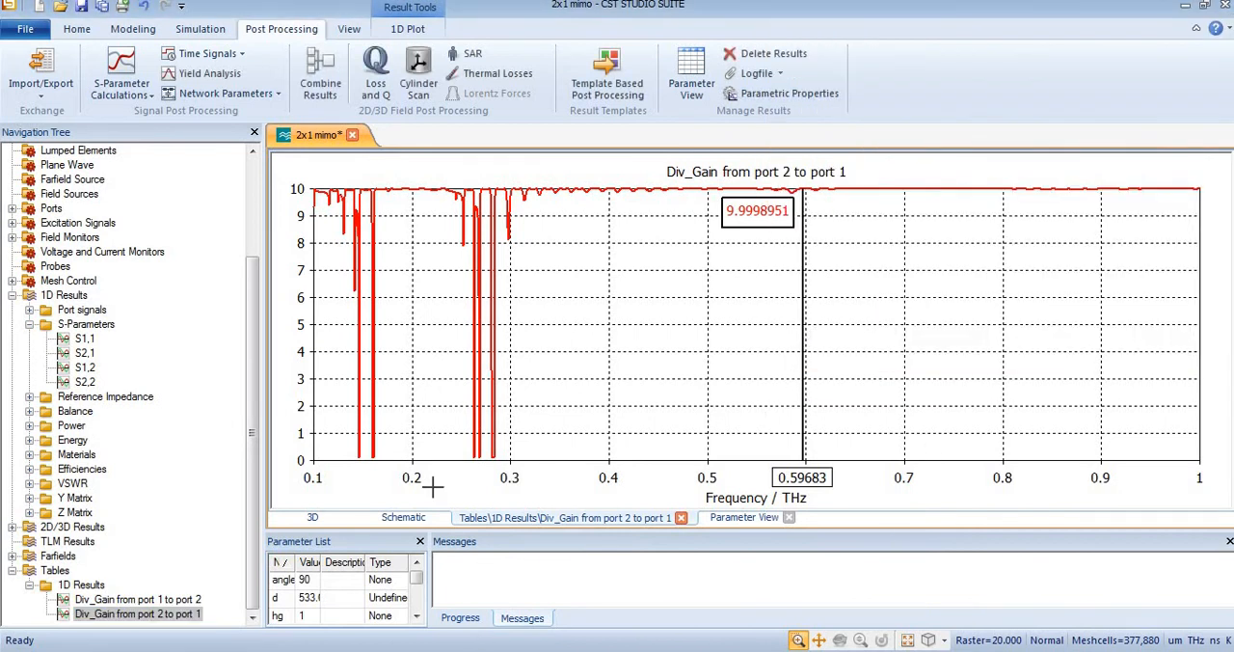
pyautogui.moveTo(164, 621)
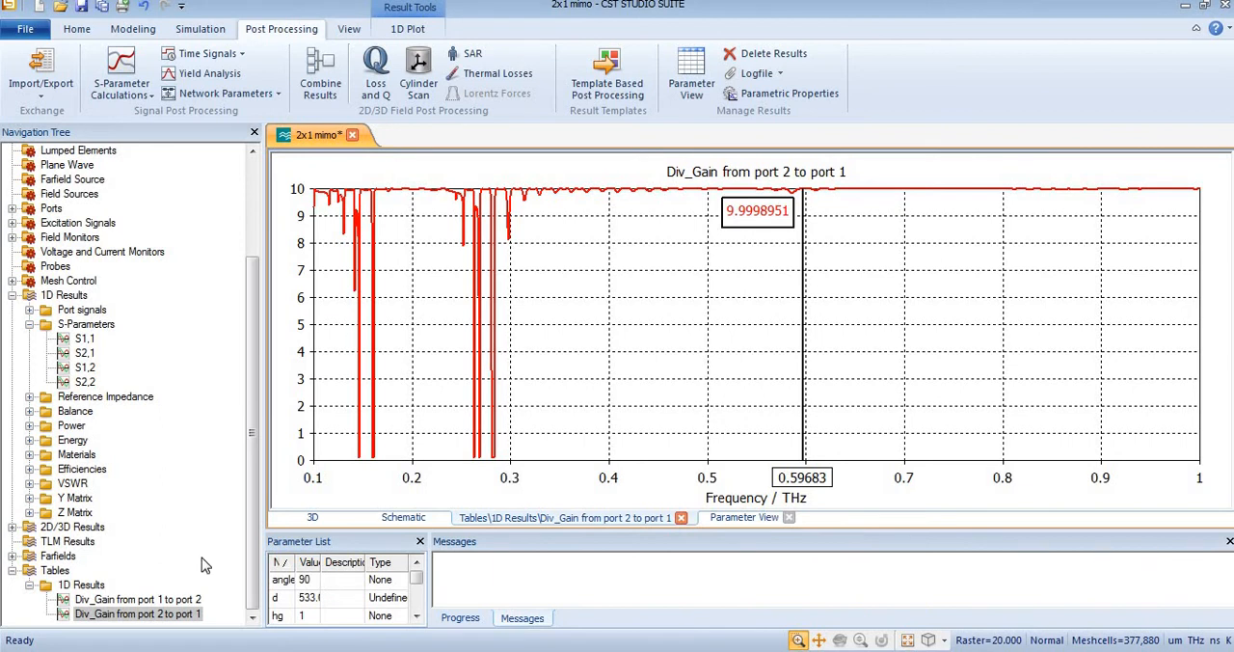
# View both diversity gain curves, then move the marker to the S1,1 minimum at 0.71002 THz.
pyautogui.click(137, 598)
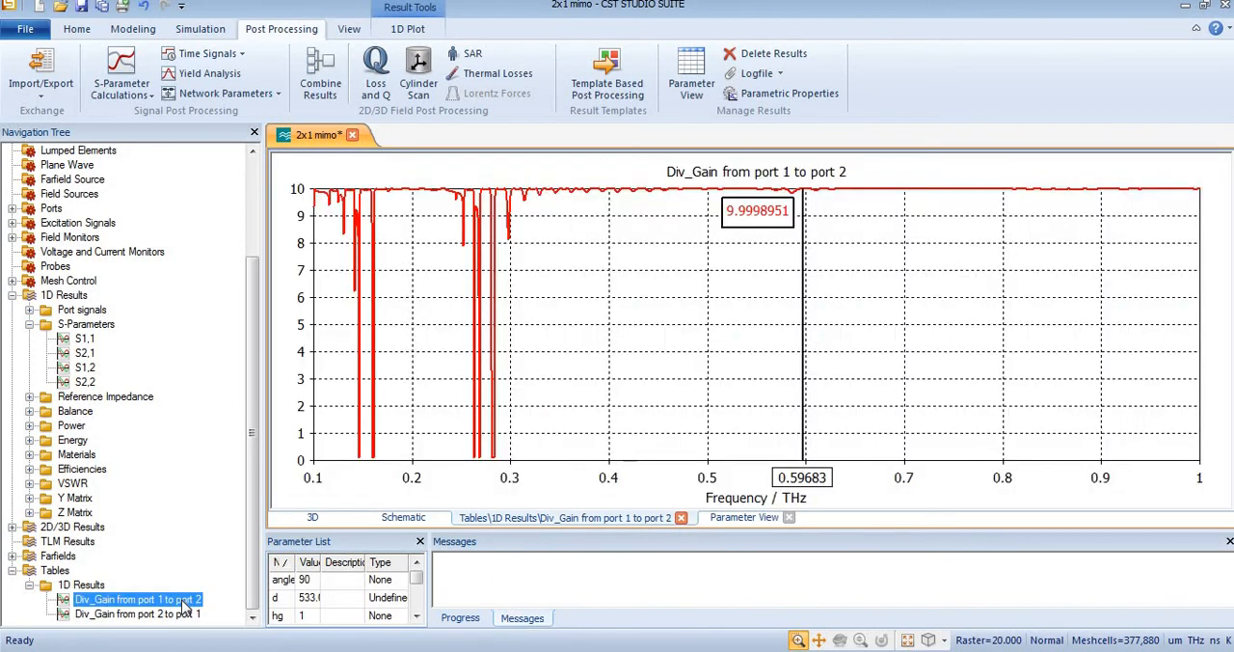
pyautogui.click(137, 613)
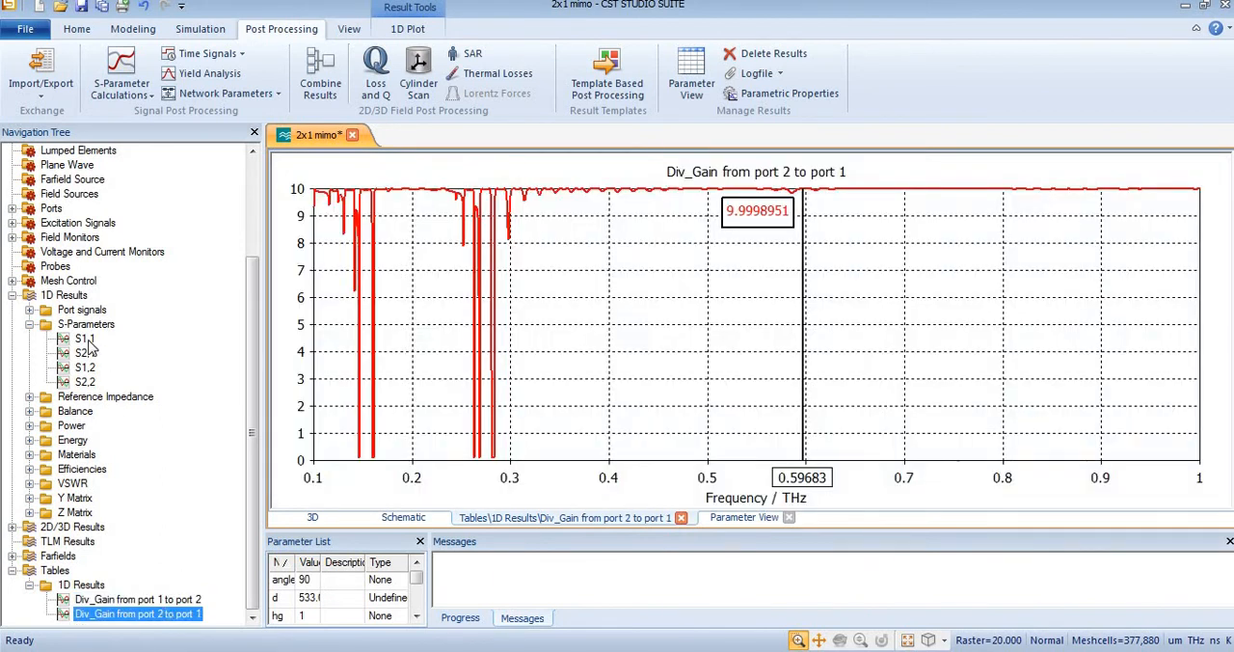
pyautogui.click(84, 339)
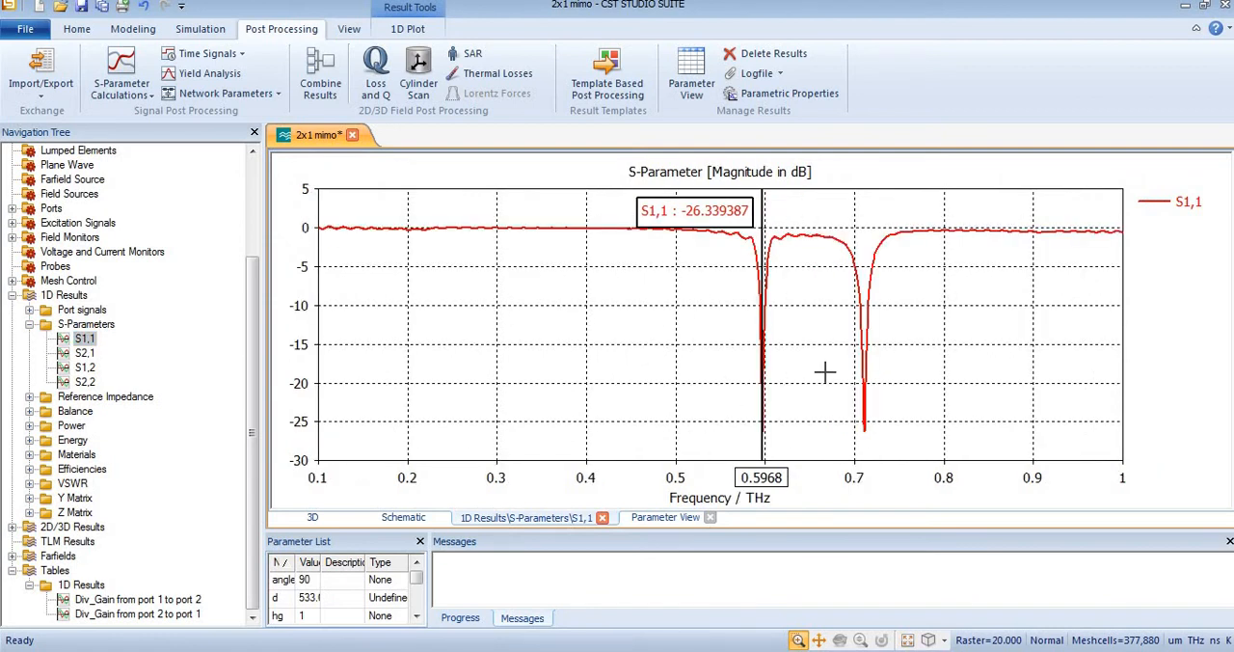
pyautogui.rightClick(826, 372)
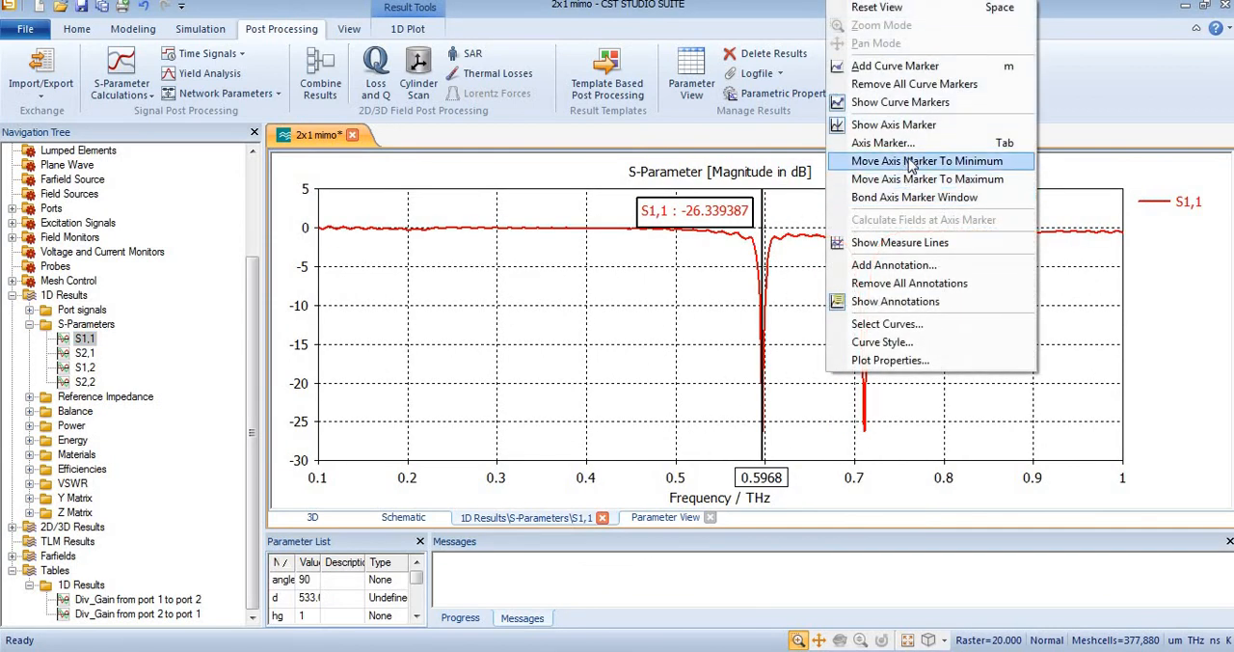
pyautogui.click(926, 162)
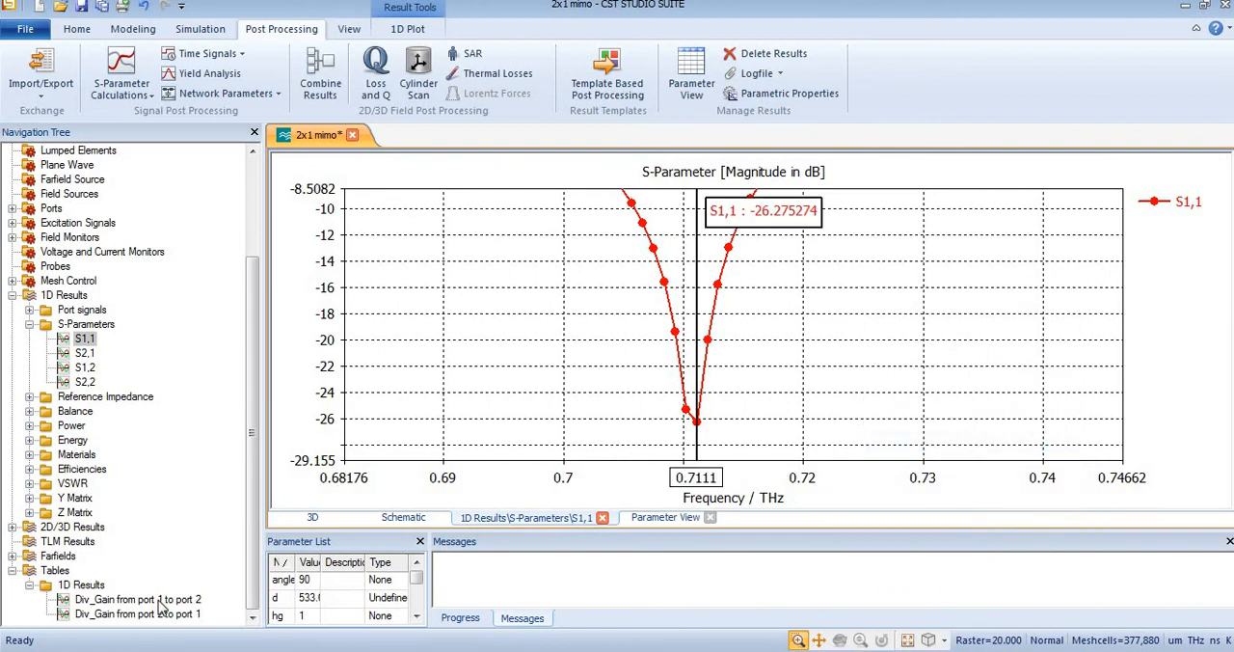
# Read both diversity gains as 9.999995 at 0.71002 THz and reopen the postprocessing templates.
pyautogui.click(137, 598)
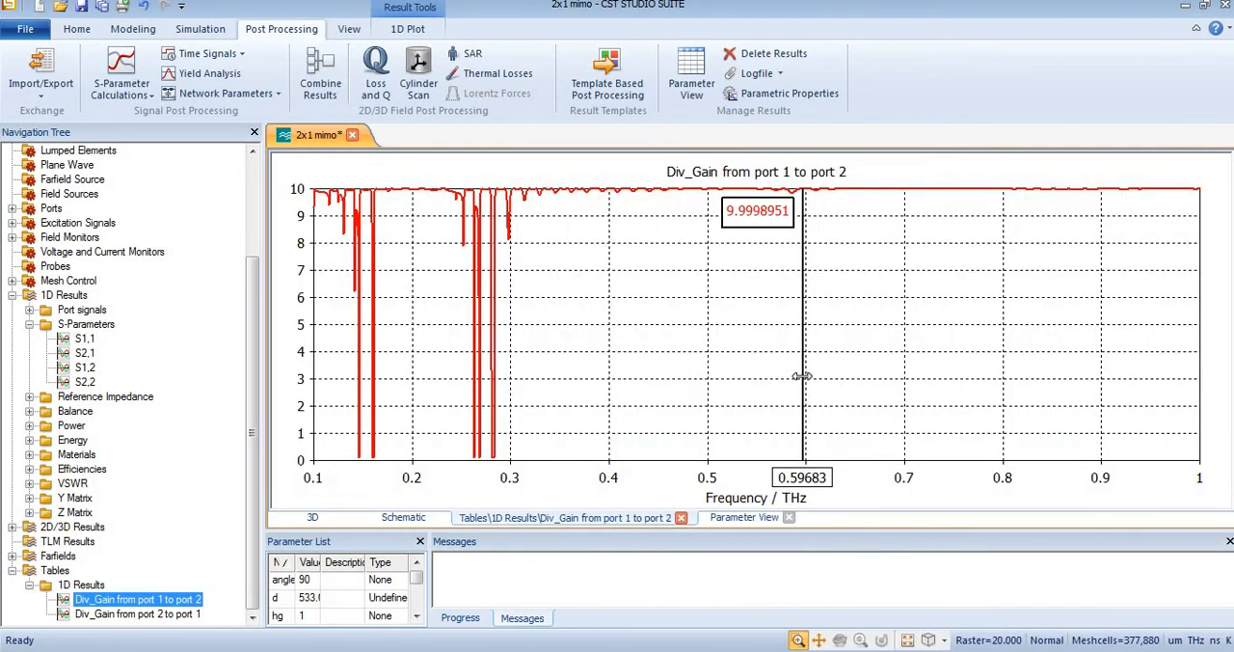
pyautogui.moveTo(906, 363)
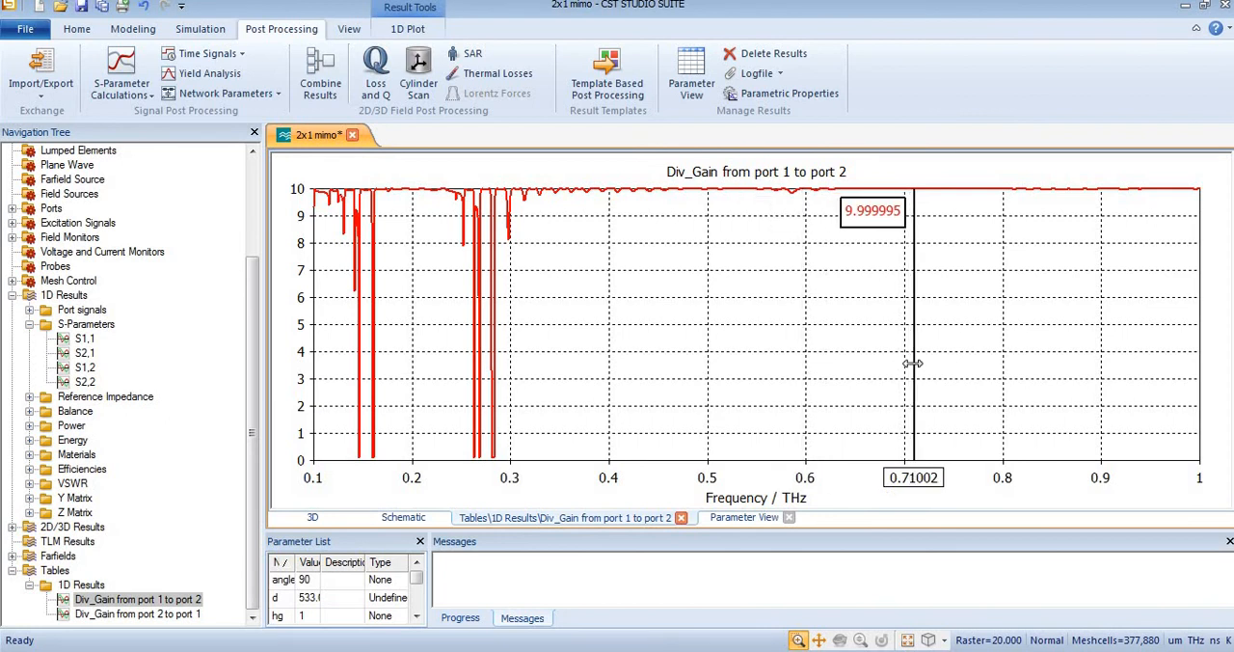
pyautogui.moveTo(222, 567)
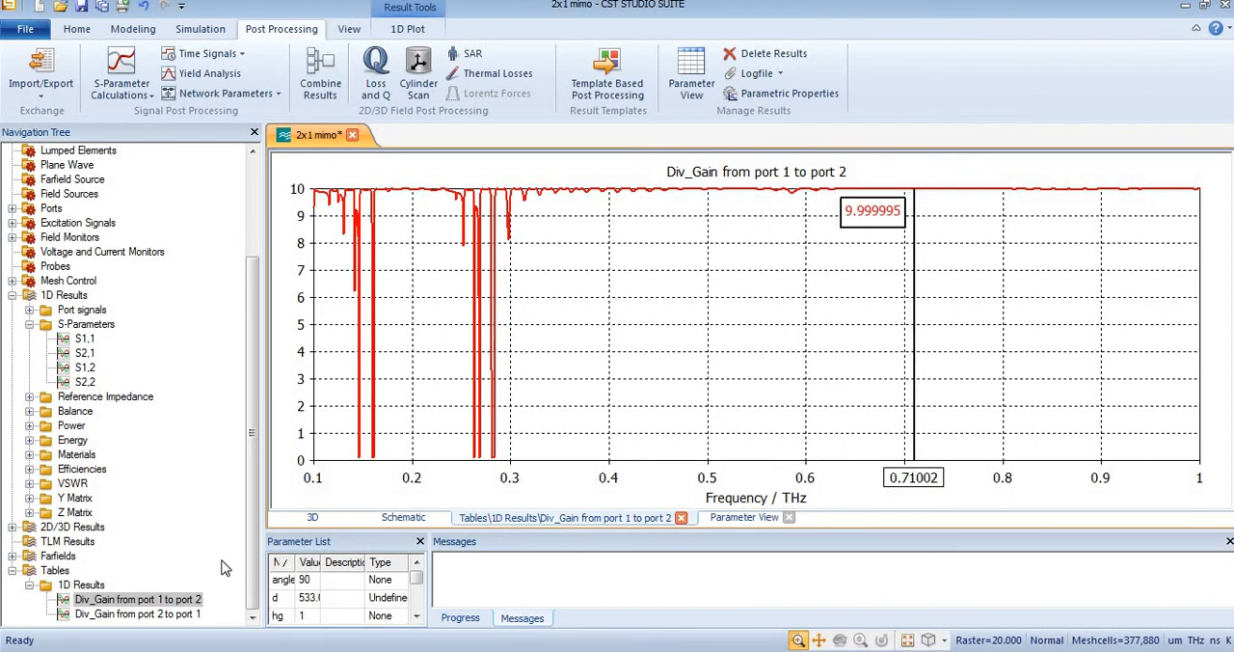
pyautogui.click(137, 613)
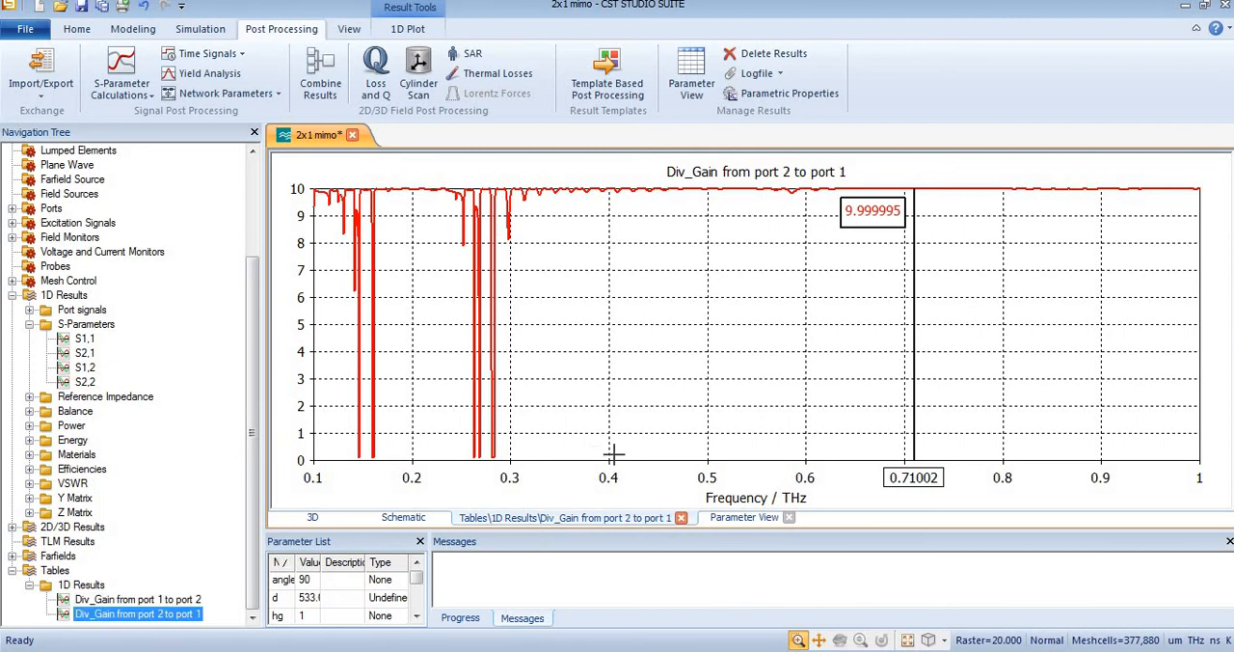
pyautogui.moveTo(740, 377)
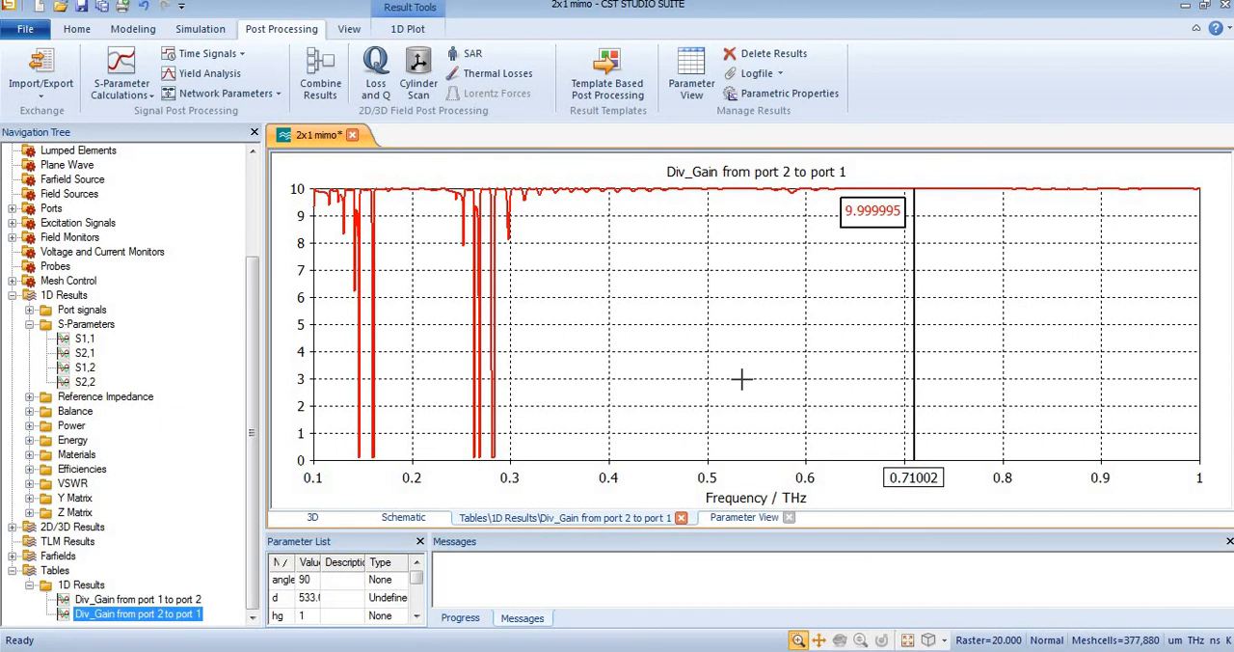
pyautogui.moveTo(698, 231)
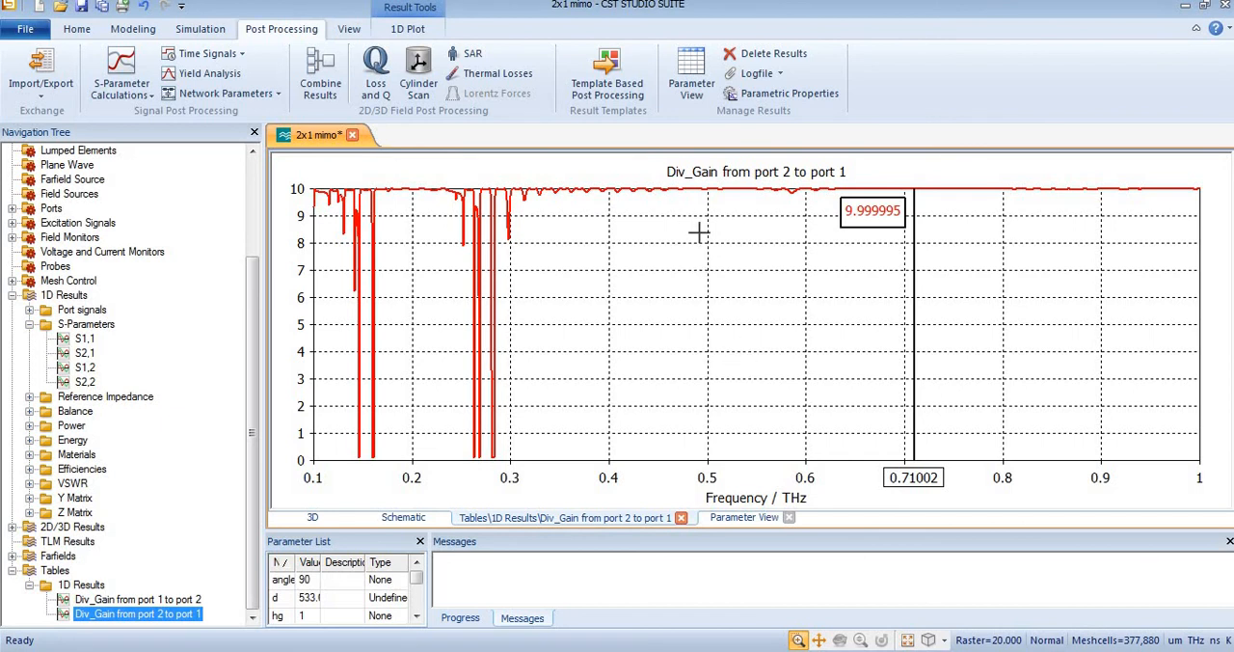
pyautogui.moveTo(737, 262)
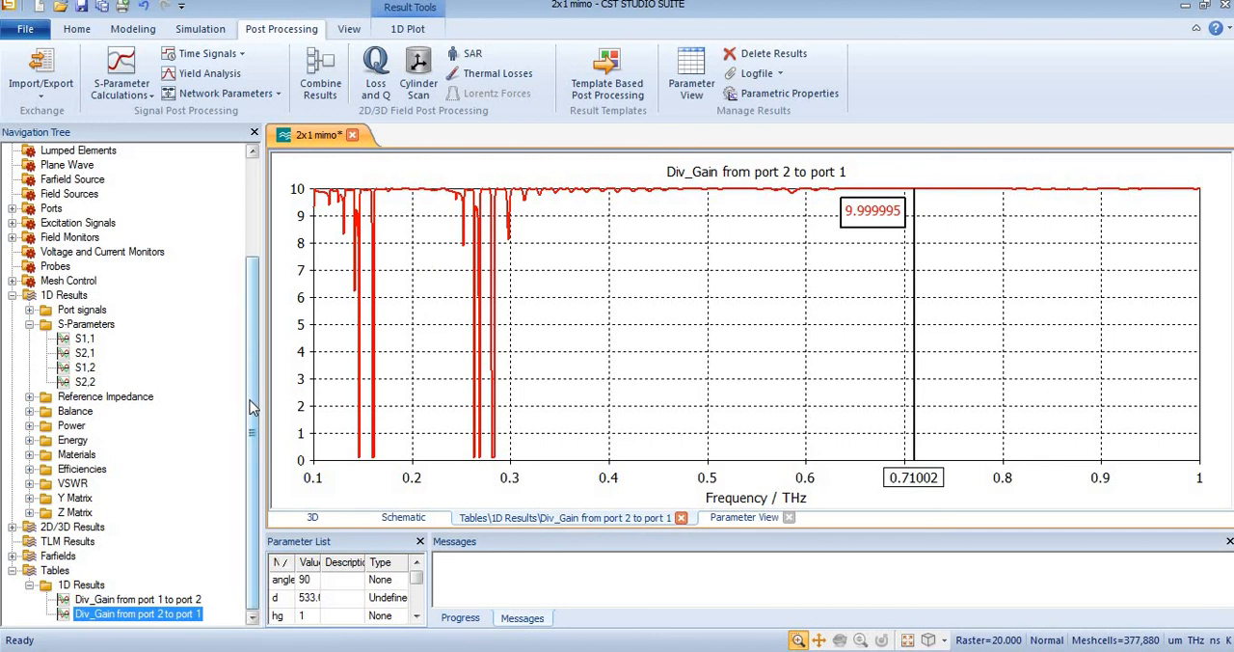
pyautogui.scroll(3)
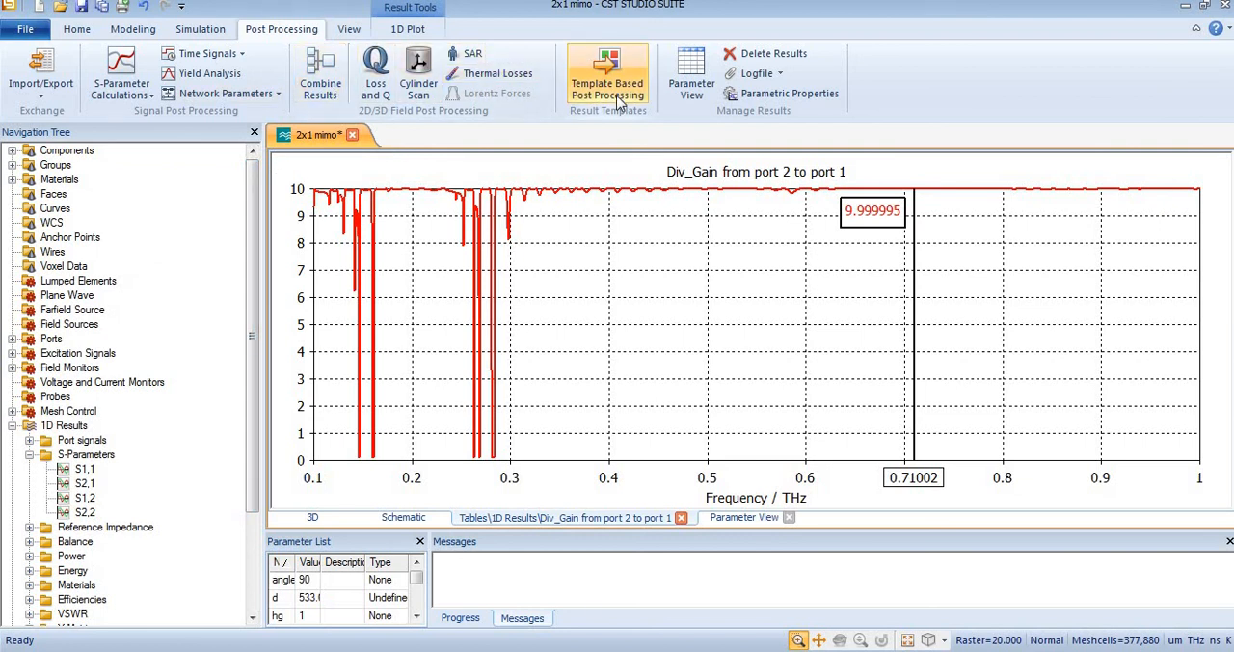
pyautogui.click(605, 73)
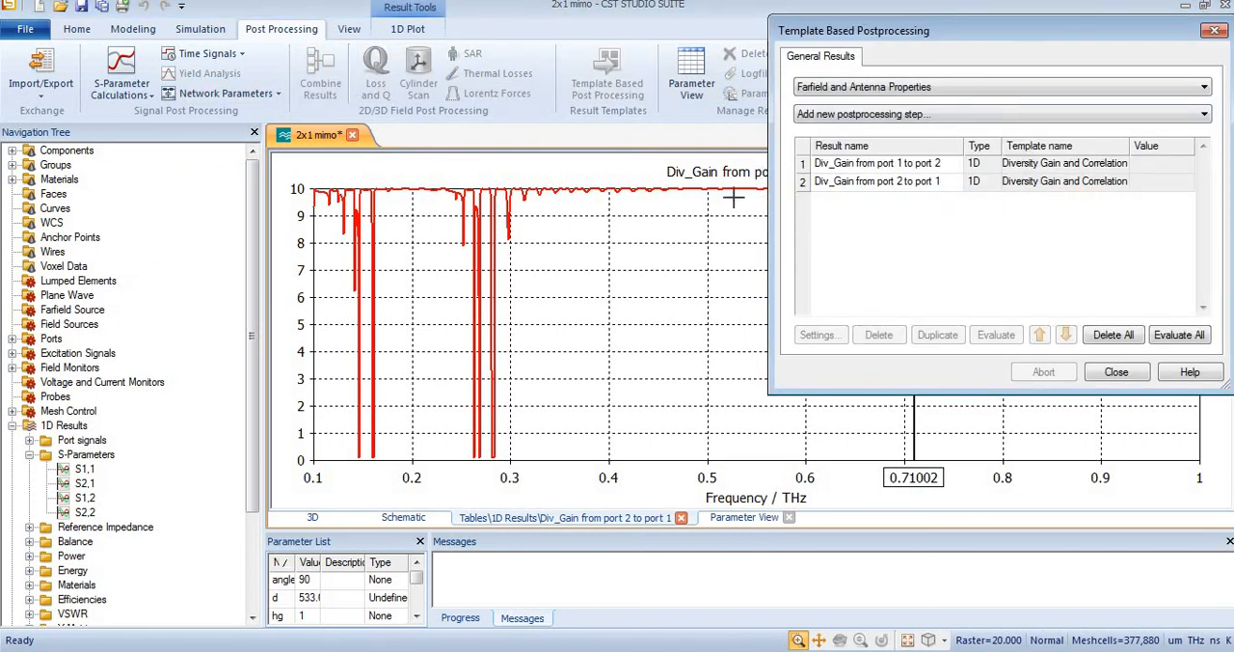